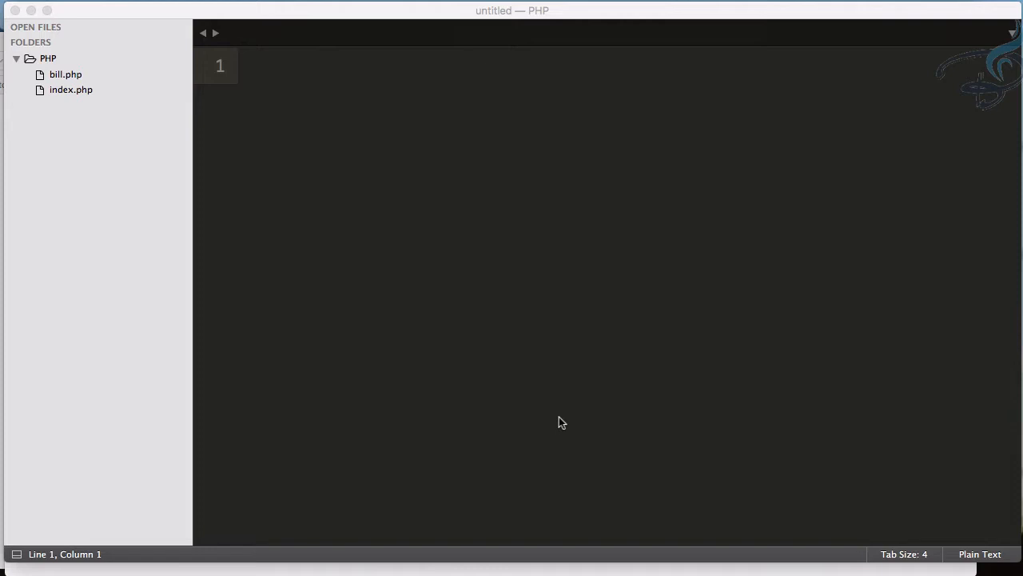
# Create User.php with a User class holding public $name = 'Sarthak'
pyautogui.rightClick(48, 57)
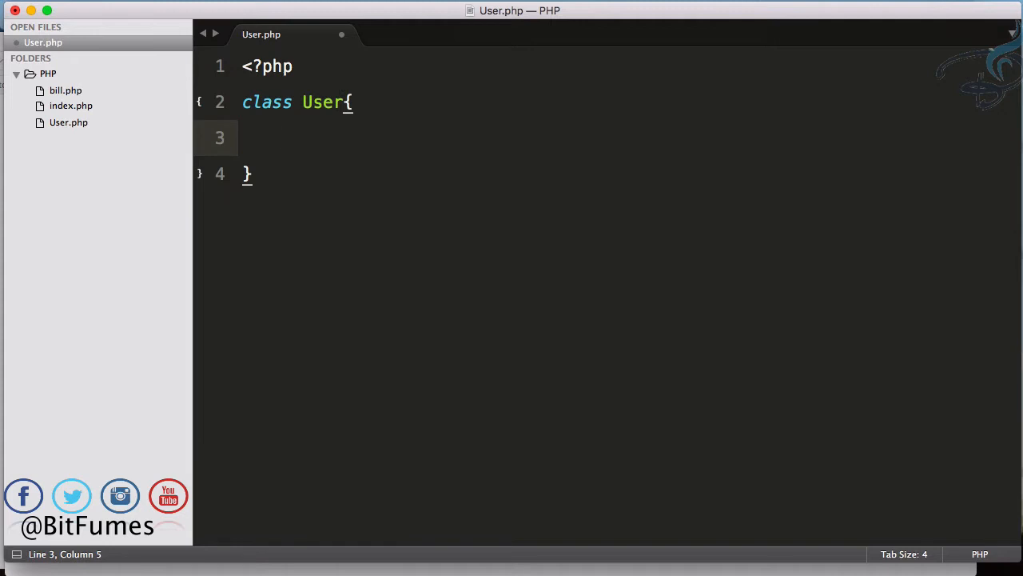
pyautogui.write('public')
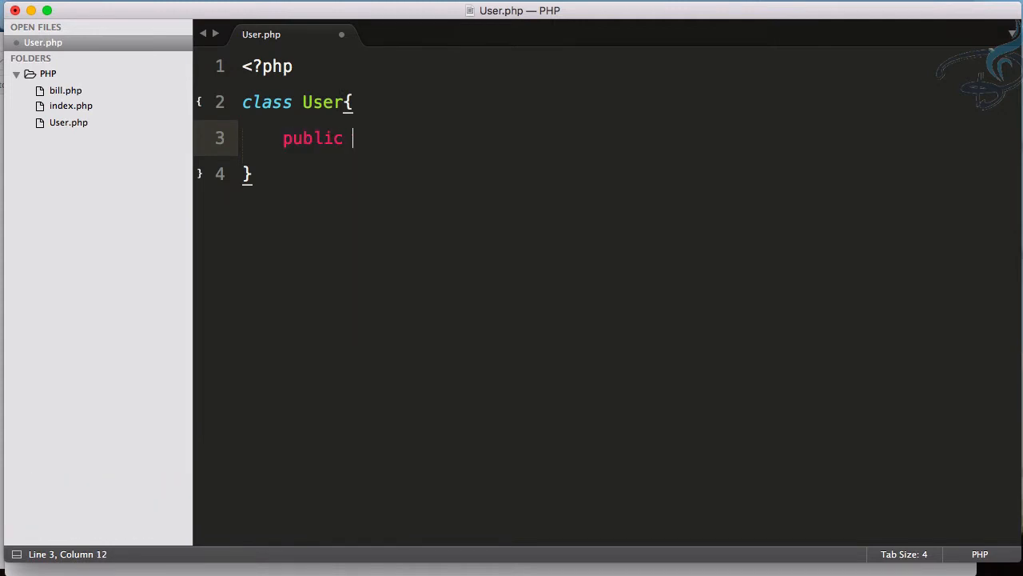
pyautogui.write('$na')
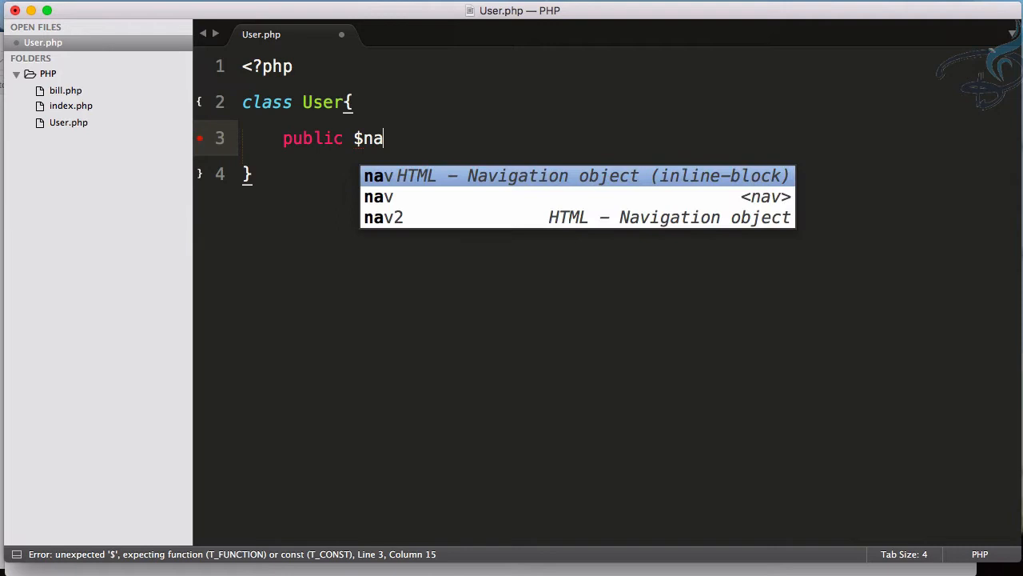
pyautogui.write("me = ''")
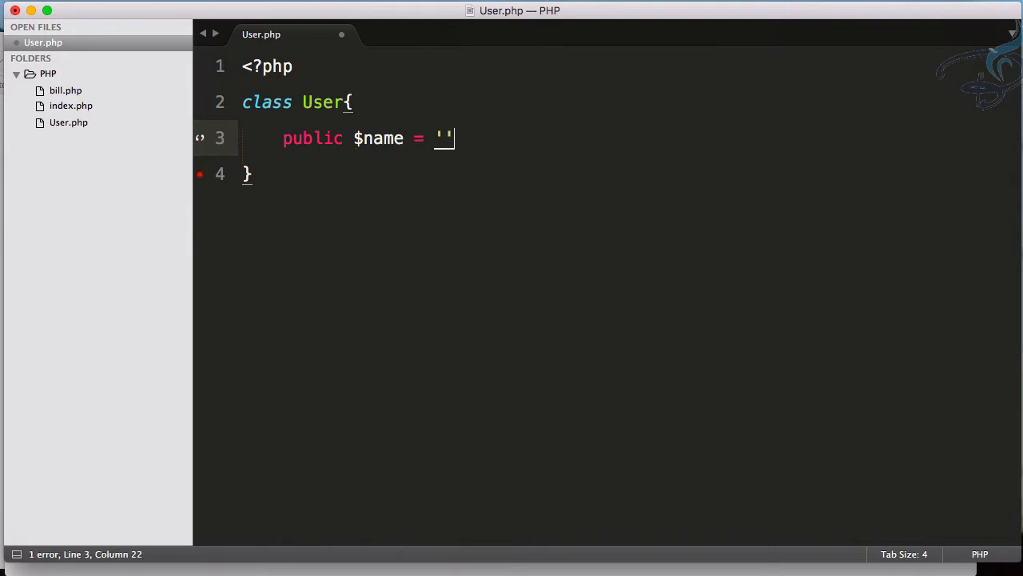
pyautogui.write(';')
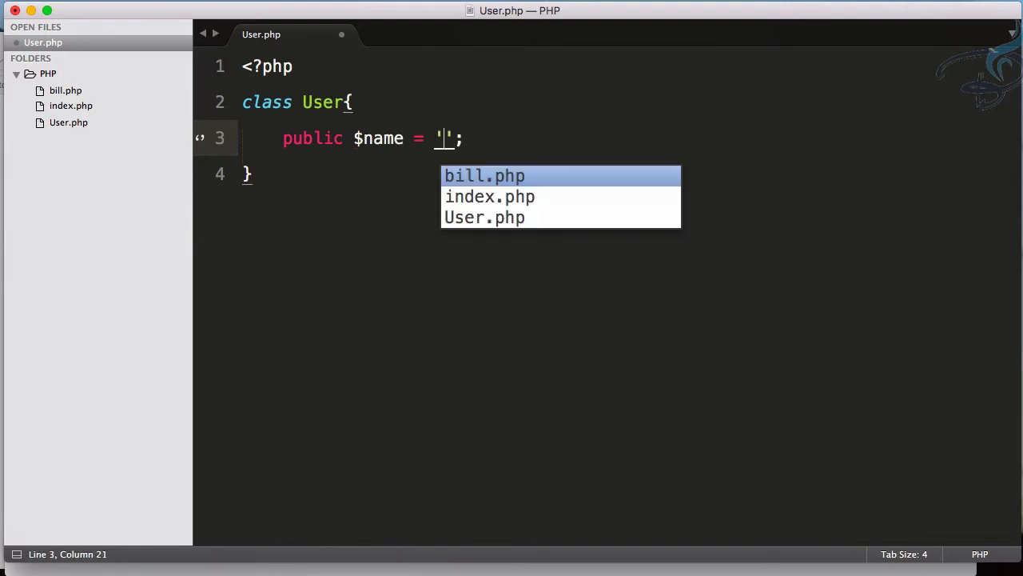
pyautogui.write('Sarthak')
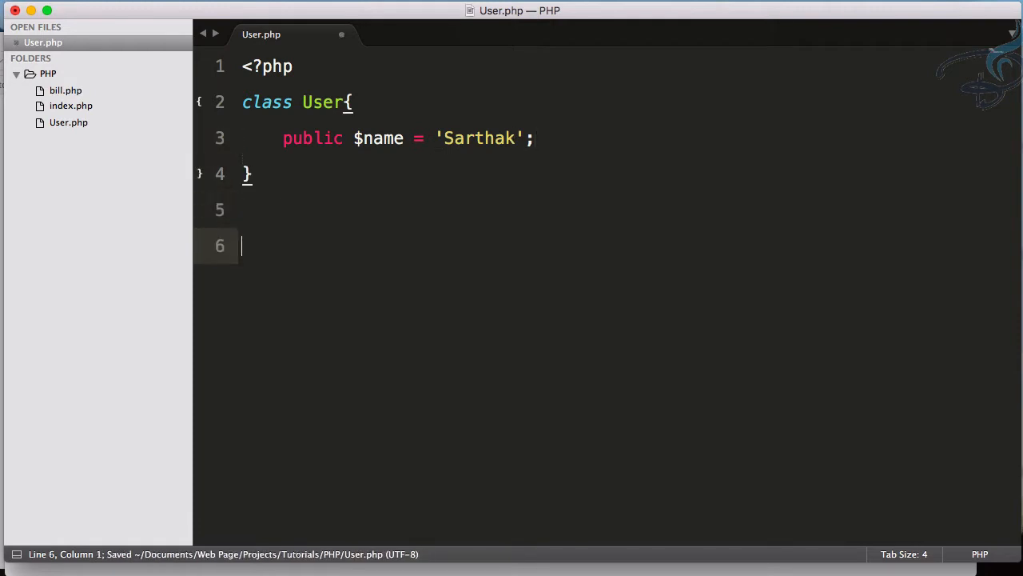
# Instantiate the class as $user = new User and access $user->name
pyautogui.write('$user')
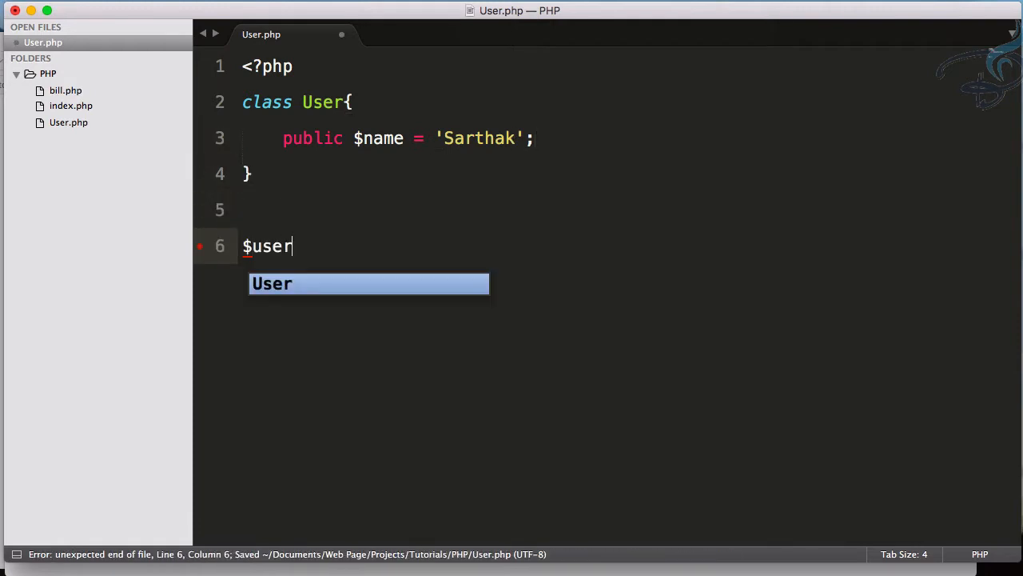
pyautogui.write('= new User;')
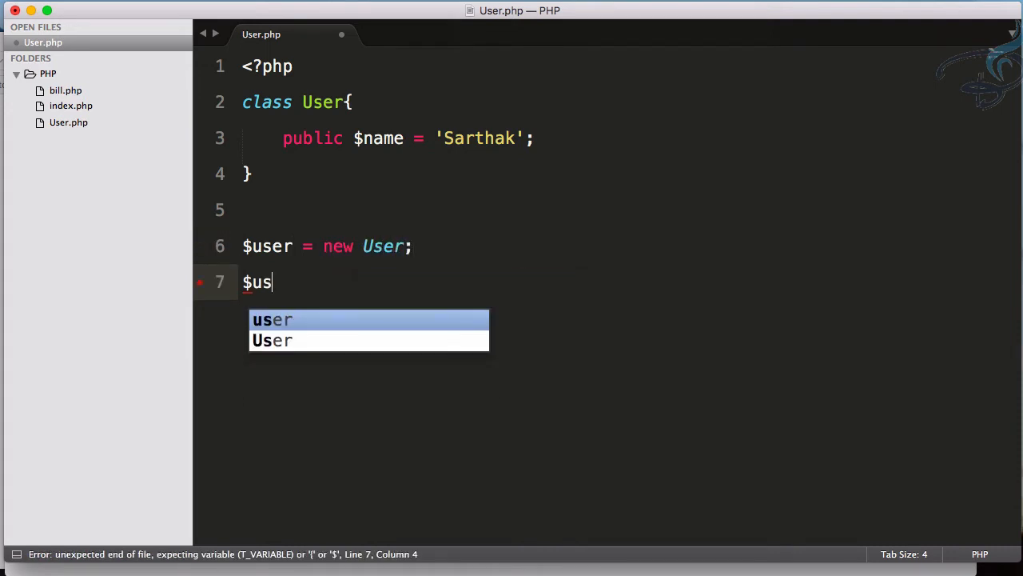
pyautogui.write('er->n')
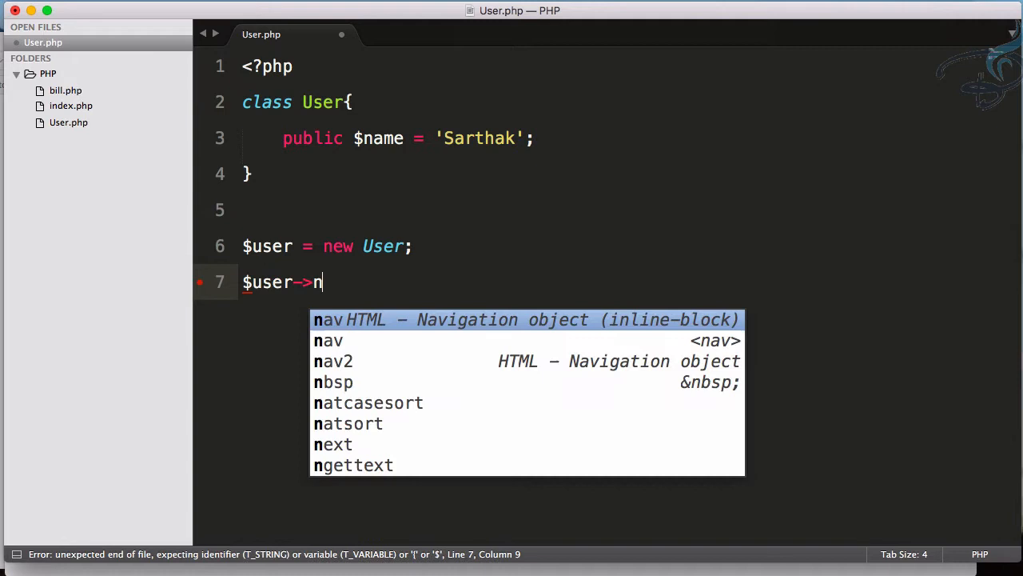
pyautogui.write('ame;')
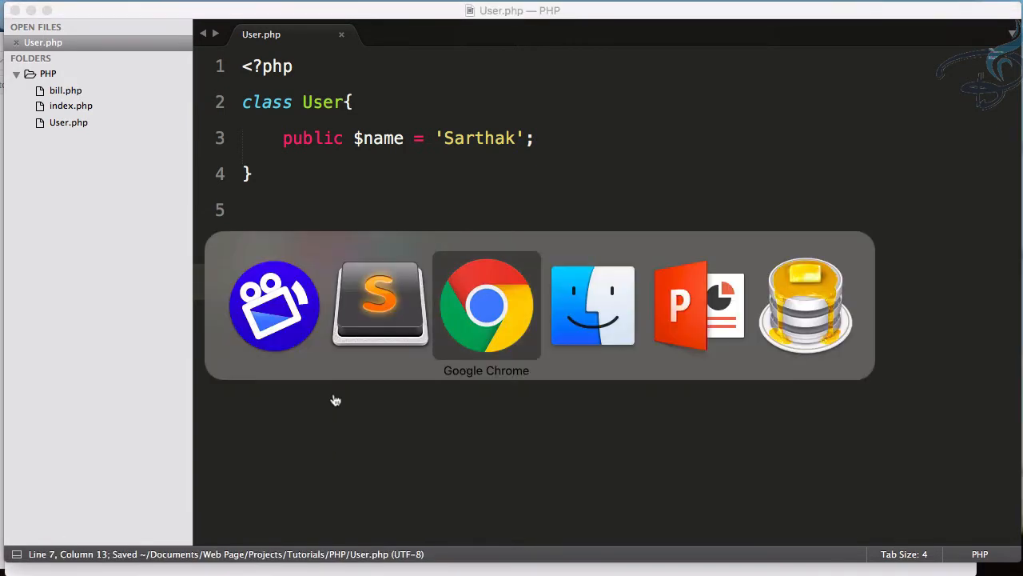
# Load php.dev/user.php in Chrome, see nothing yet, and return to the editor
pyautogui.click(486, 304)
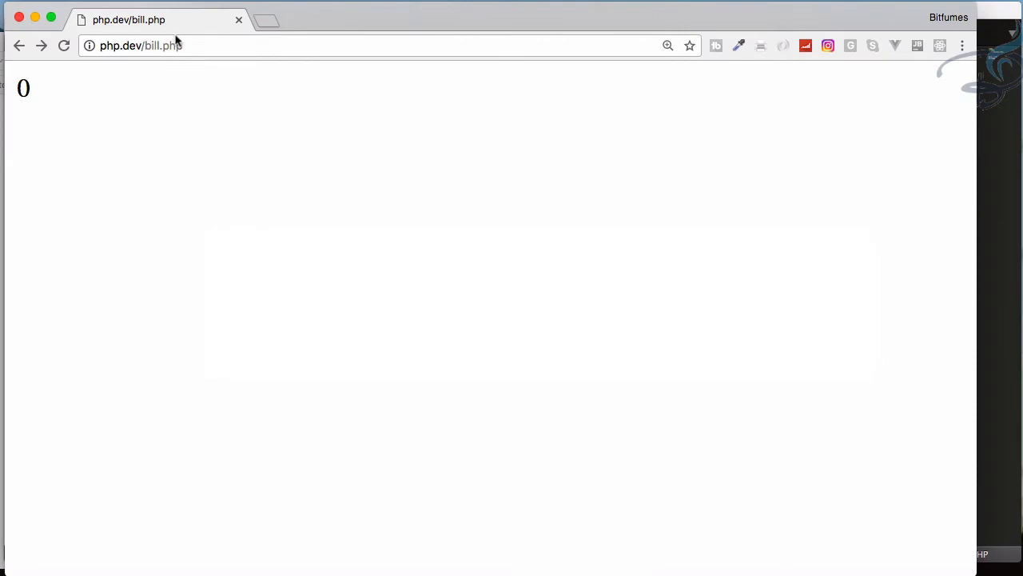
pyautogui.click(160, 45)
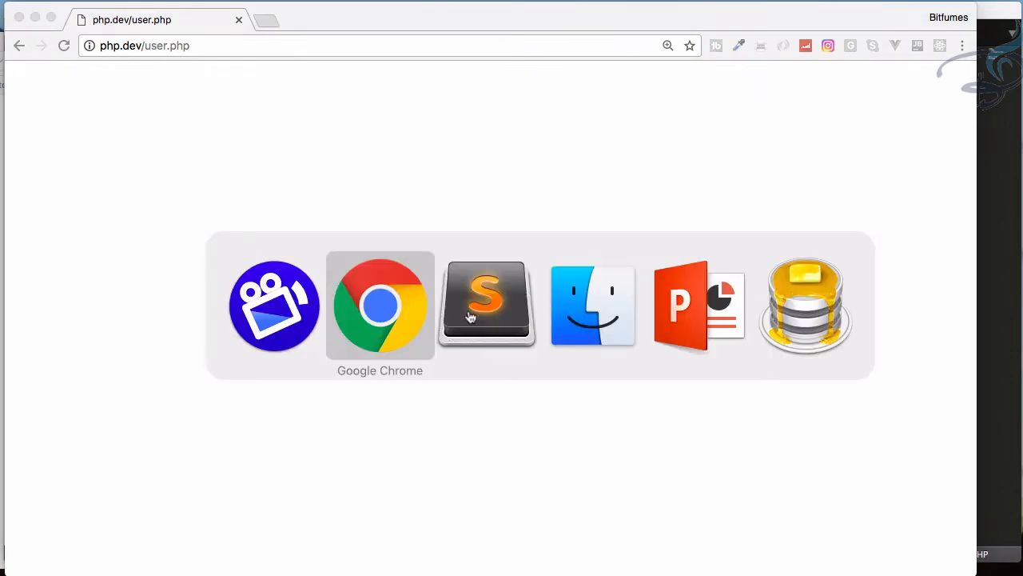
pyautogui.click(486, 303)
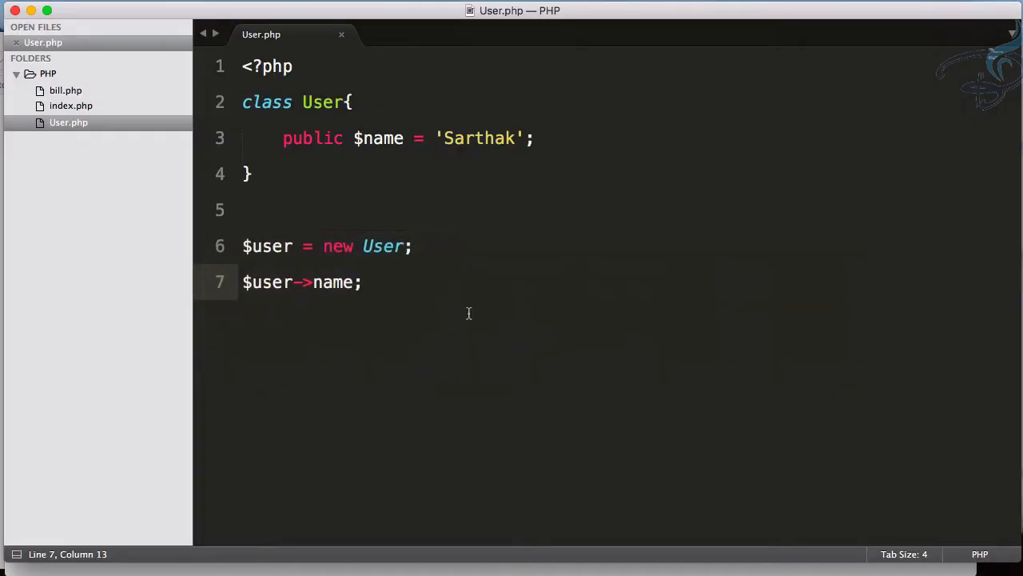
pyautogui.write('echo')
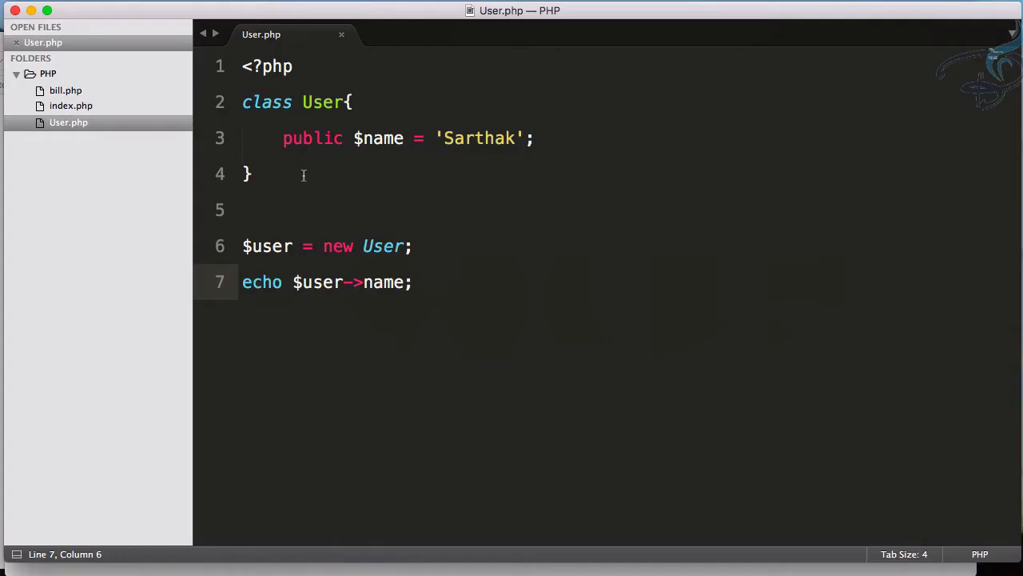
pyautogui.doubleClick(312, 138)
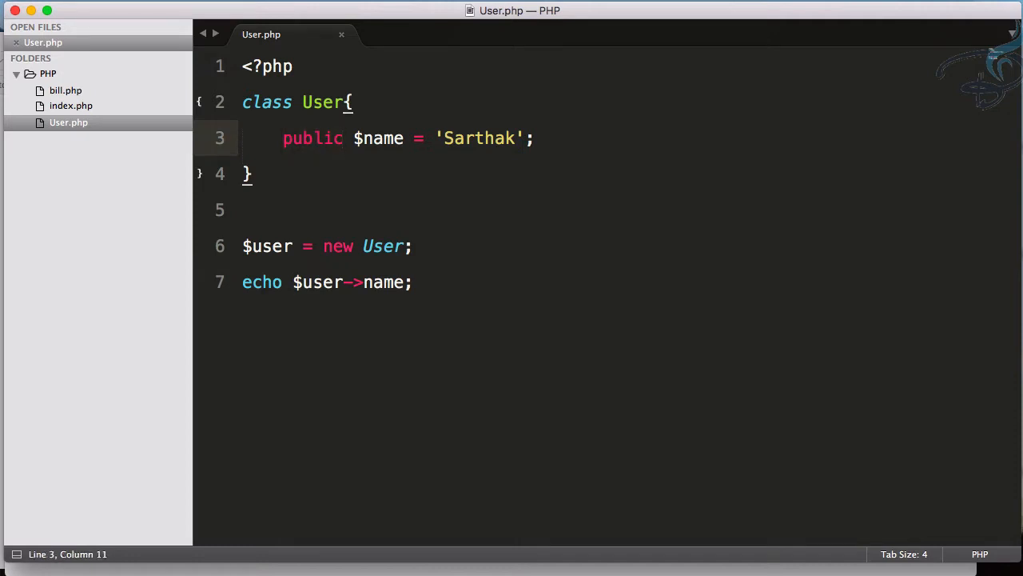
pyautogui.write("public $p = 'Sarthak';")
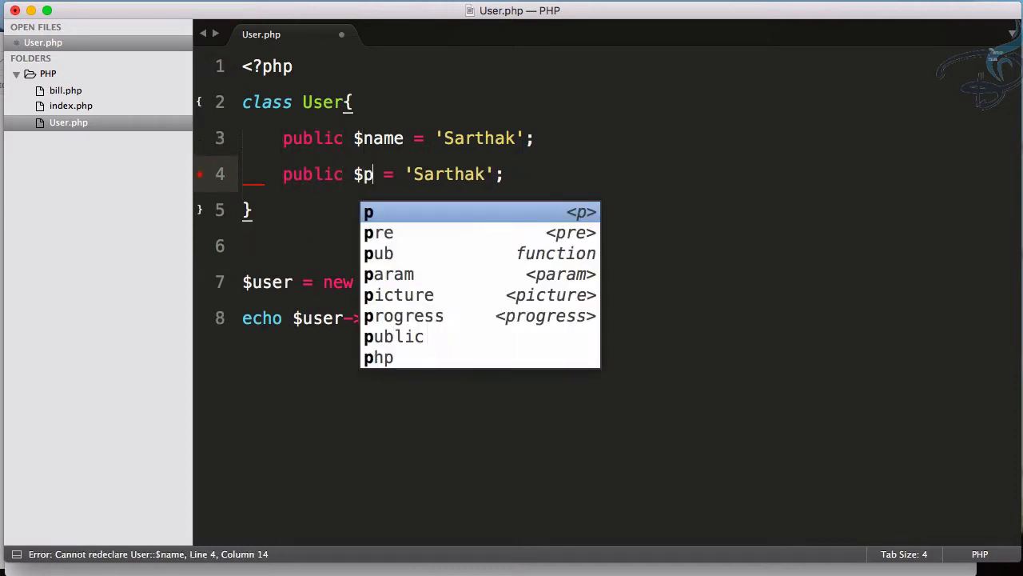
pyautogui.write('assword')
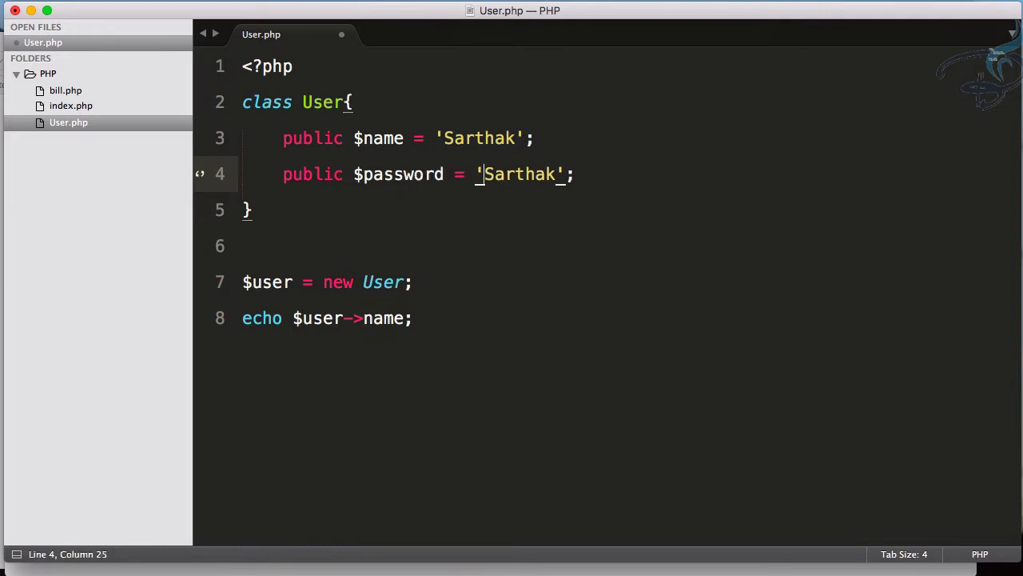
pyautogui.write('123456')
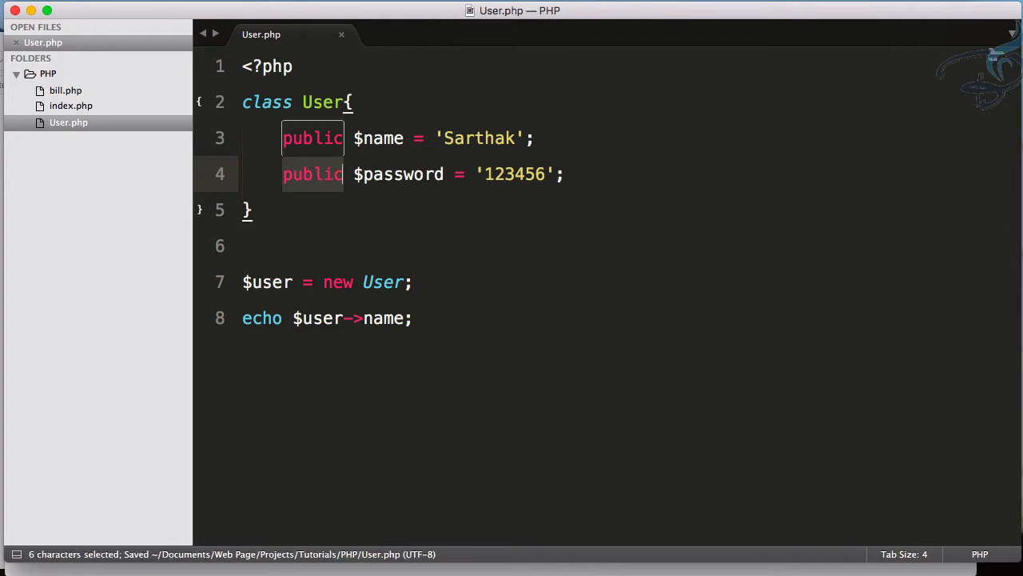
# Make $password private and echo the password property instead of the name
pyautogui.write('private')
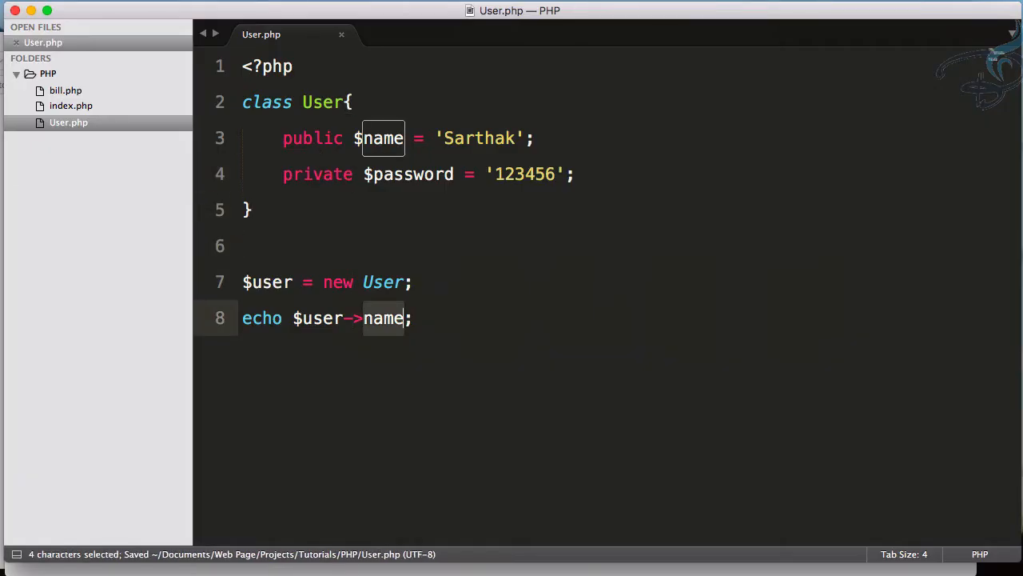
pyautogui.write('passwor')
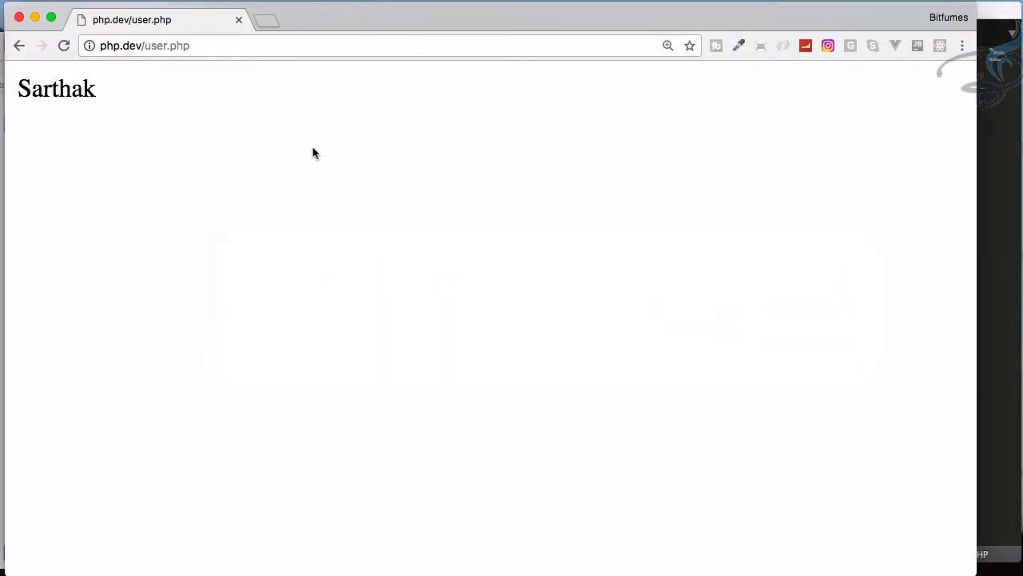
# Refresh user.php in Chrome to see the echoed output, then return to the code
pyautogui.click(64, 45)
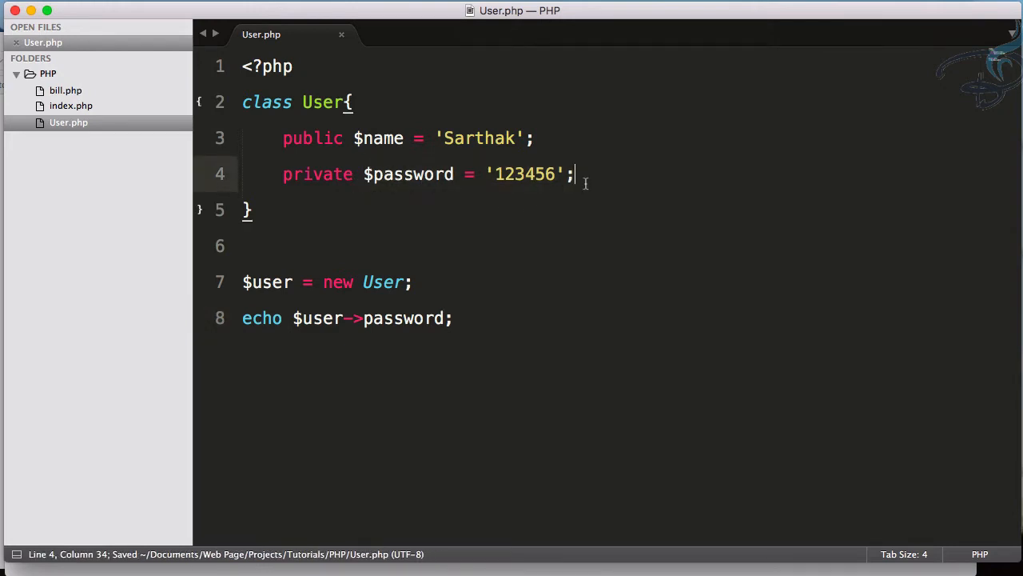
# Add a public getPass() method returning $this->password inside the User class
pyautogui.press('enter')
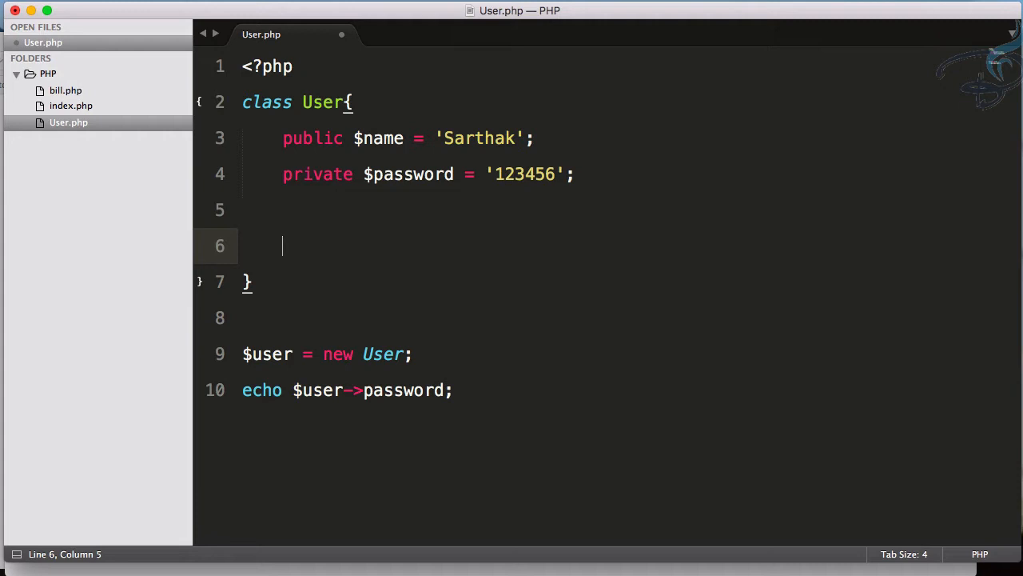
pyautogui.write('function')
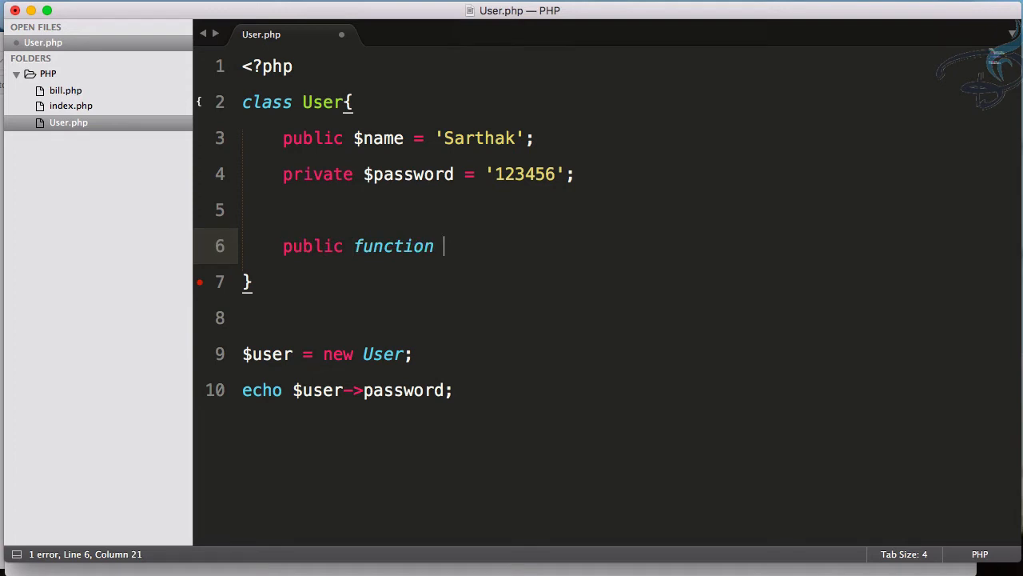
pyautogui.write('getPass()')
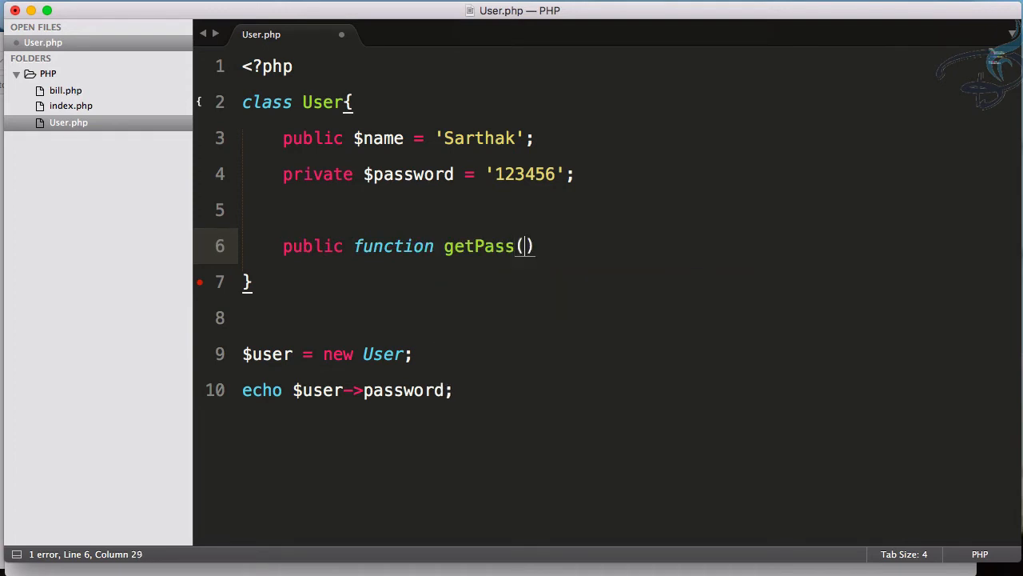
pyautogui.write('{')
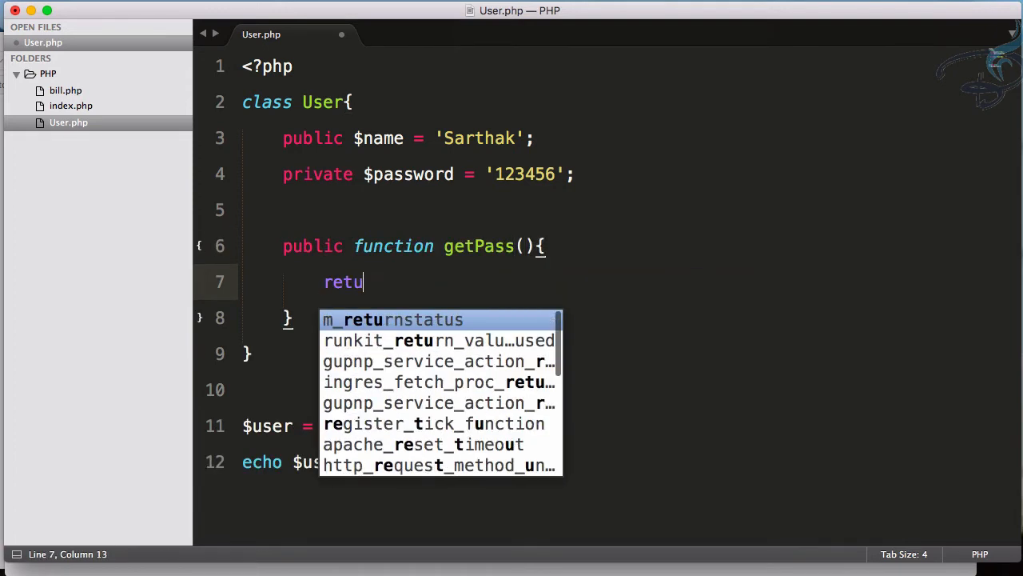
pyautogui.write('rn $this')
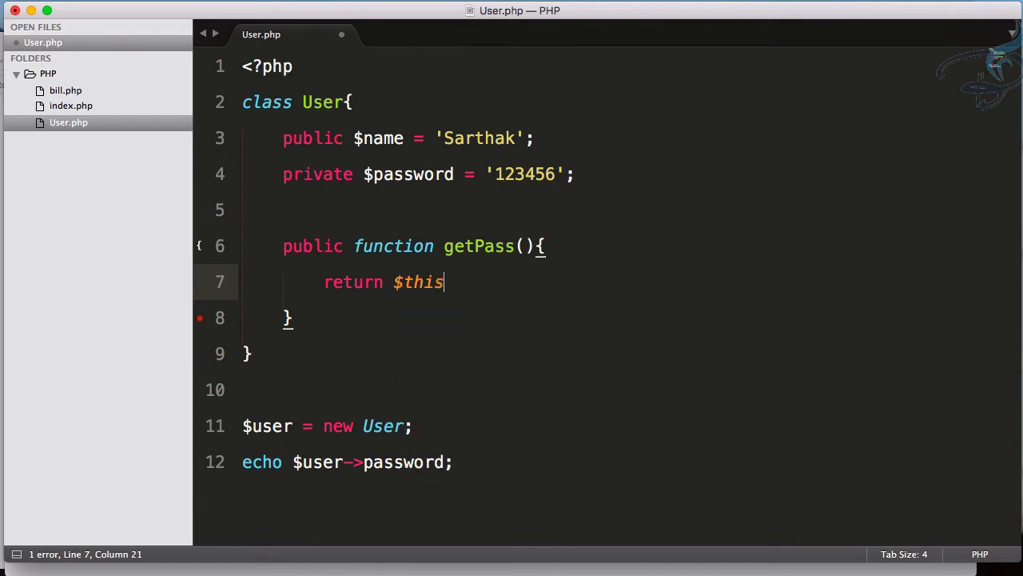
pyautogui.write('->password;')
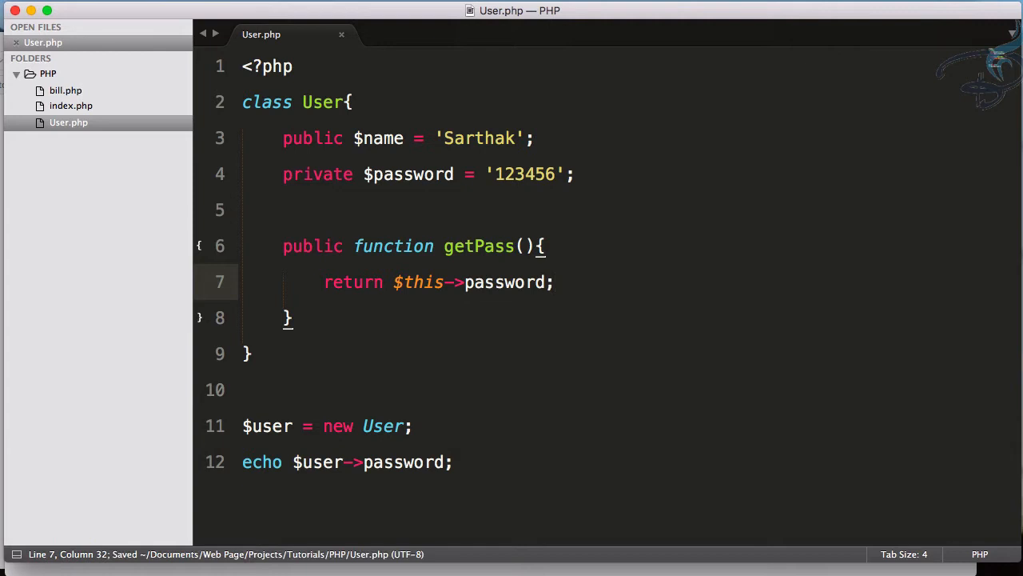
# Change the echo line to call getPass() instead of the private password property
pyautogui.click(451, 462)
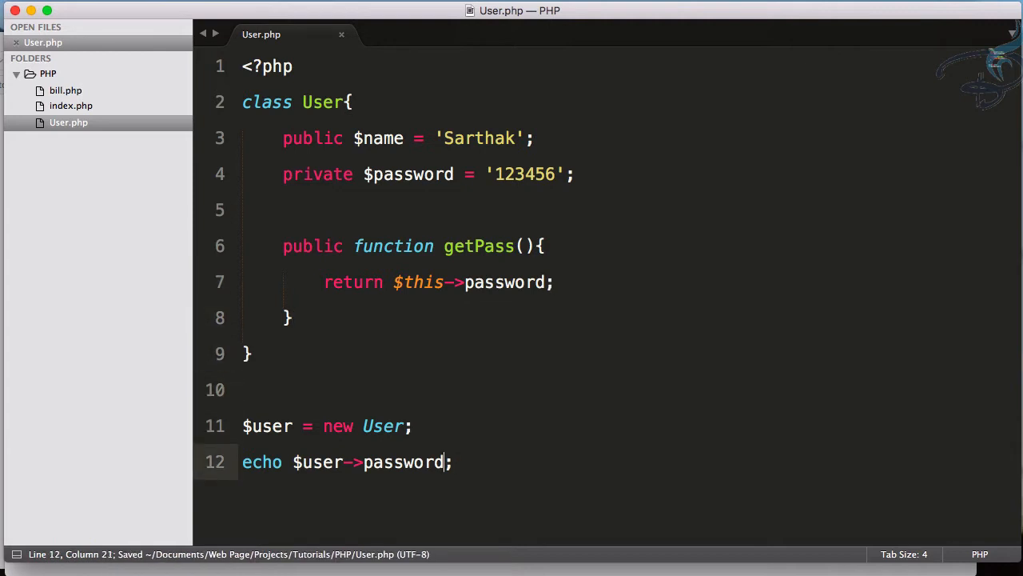
pyautogui.doubleClick(403, 462)
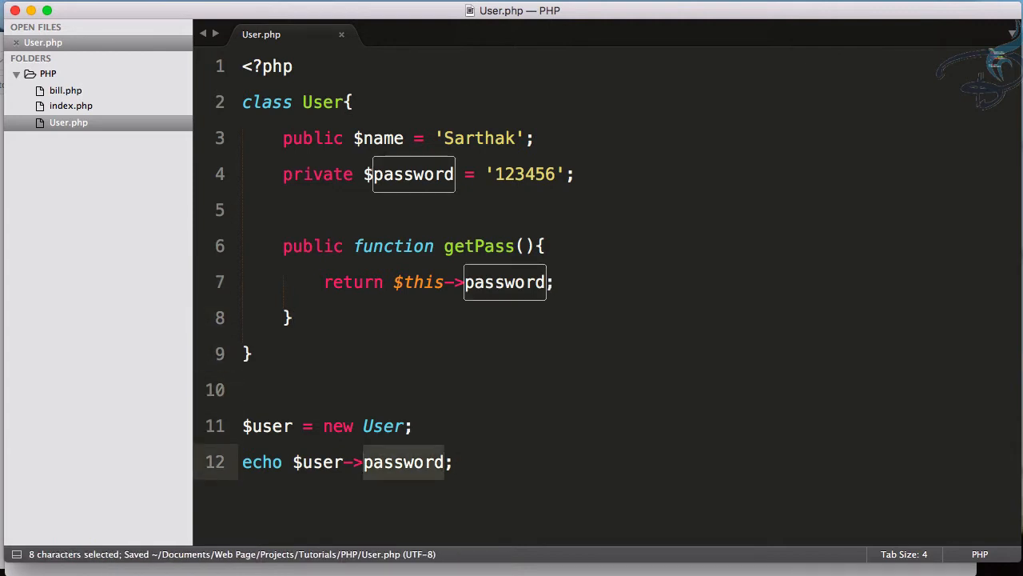
pyautogui.write('getPass')
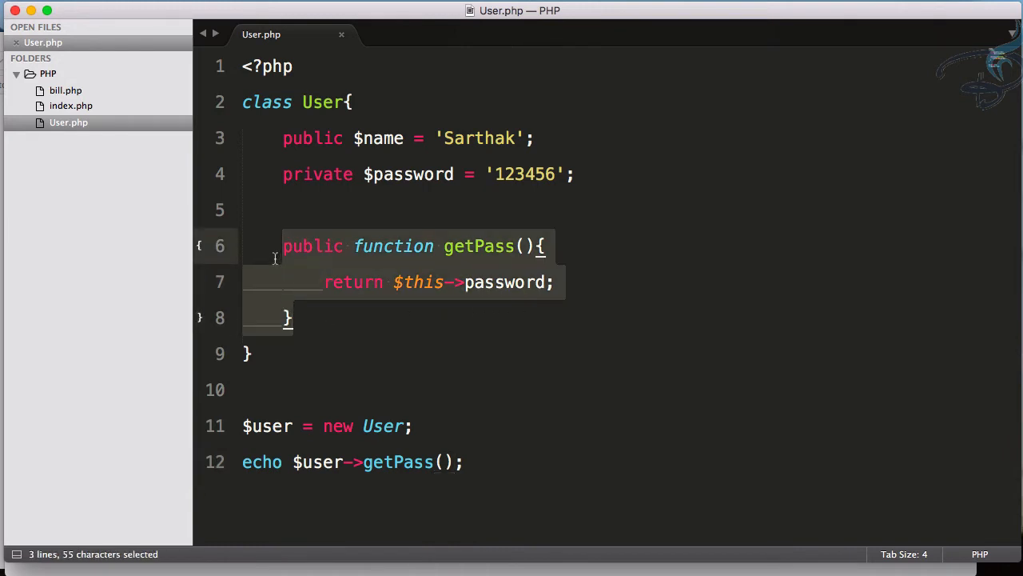
pyautogui.click(286, 246)
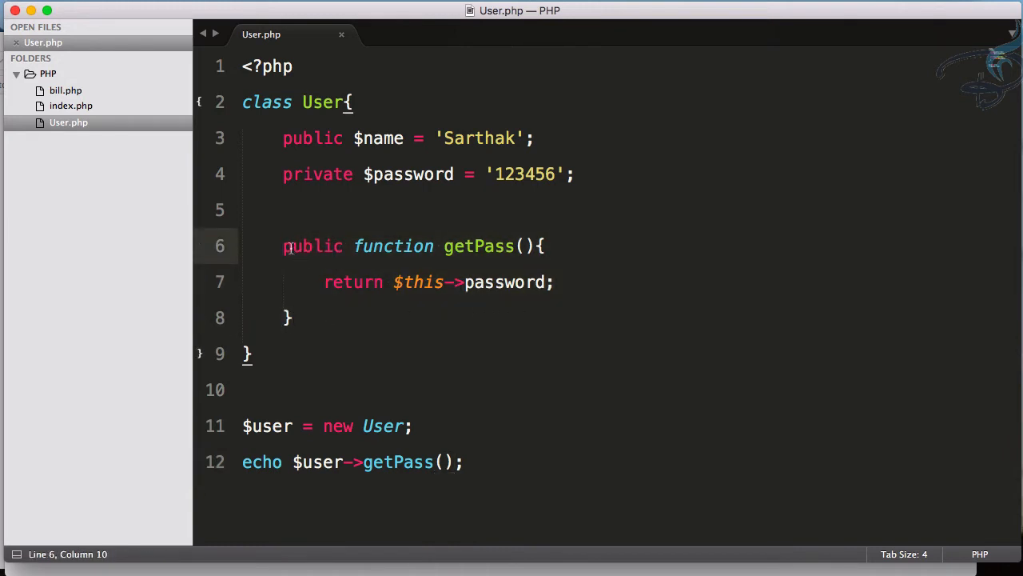
pyautogui.click(292, 317)
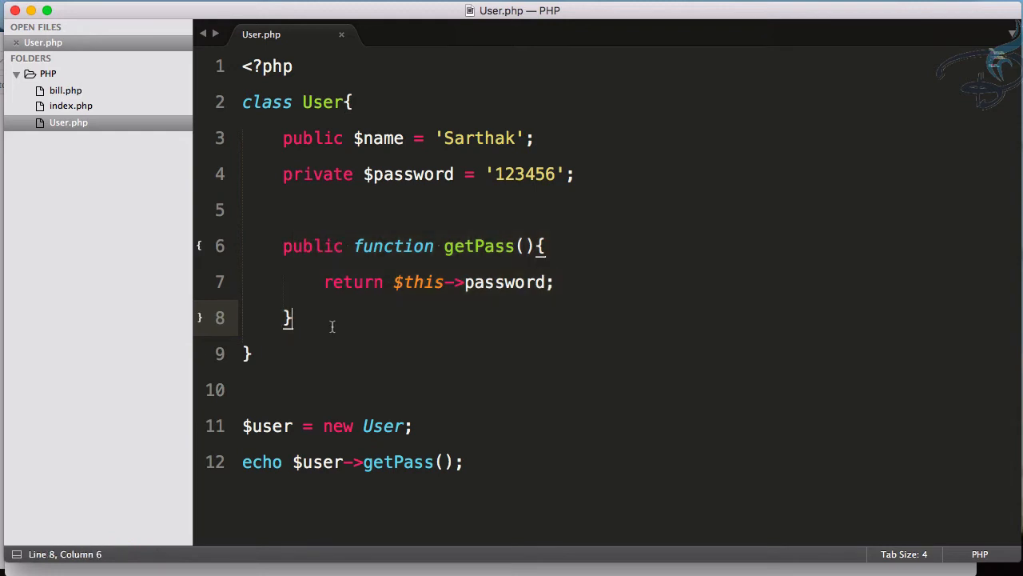
pyautogui.moveTo(531, 510)
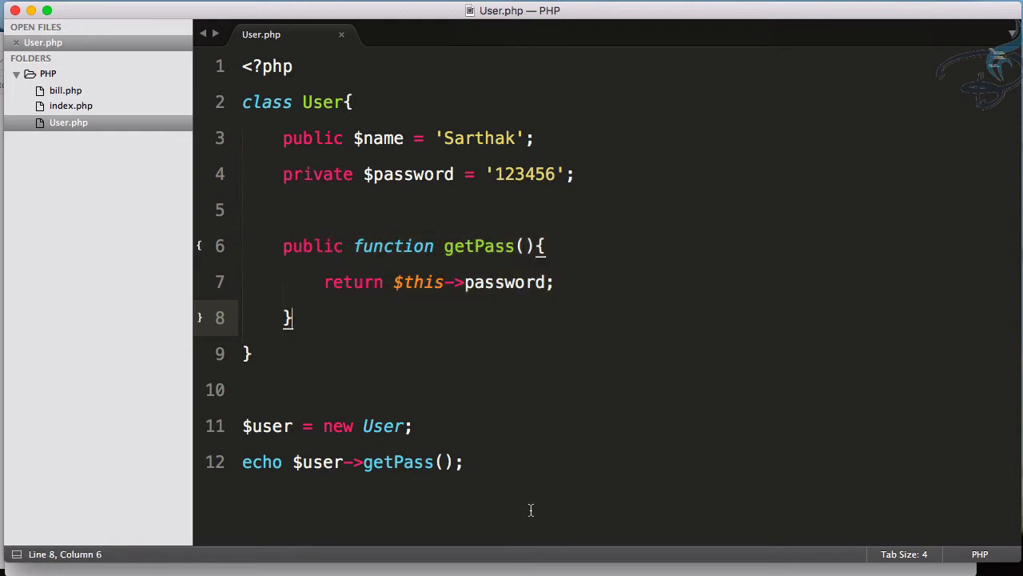
pyautogui.click(290, 174)
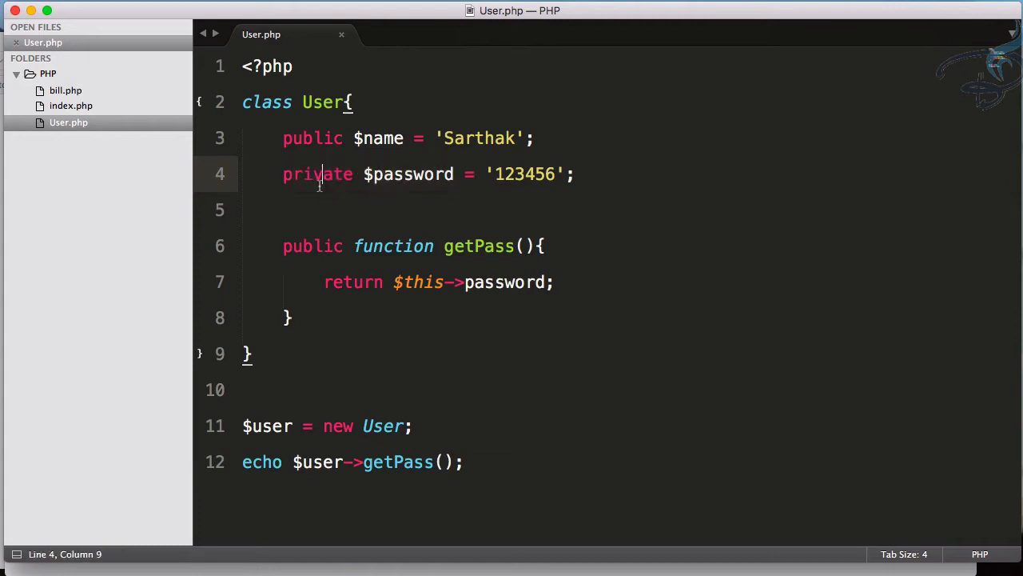
pyautogui.doubleClick(317, 173)
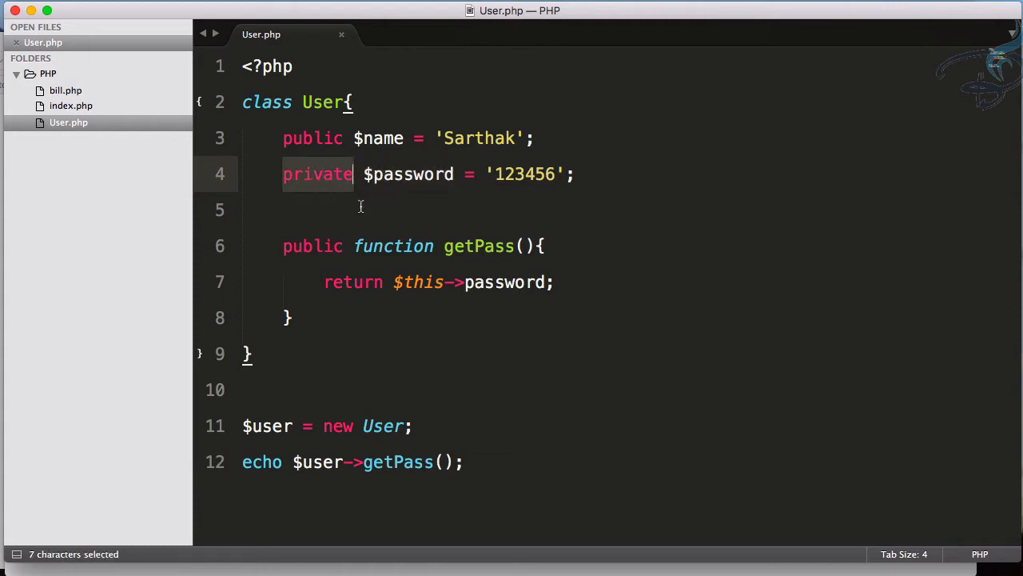
pyautogui.click(445, 462)
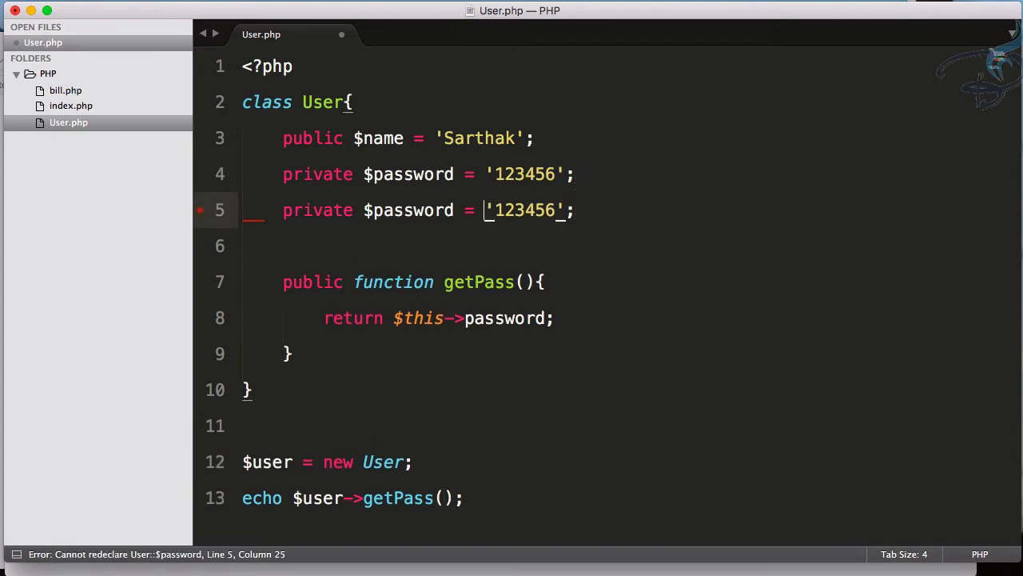
pyautogui.write('email')
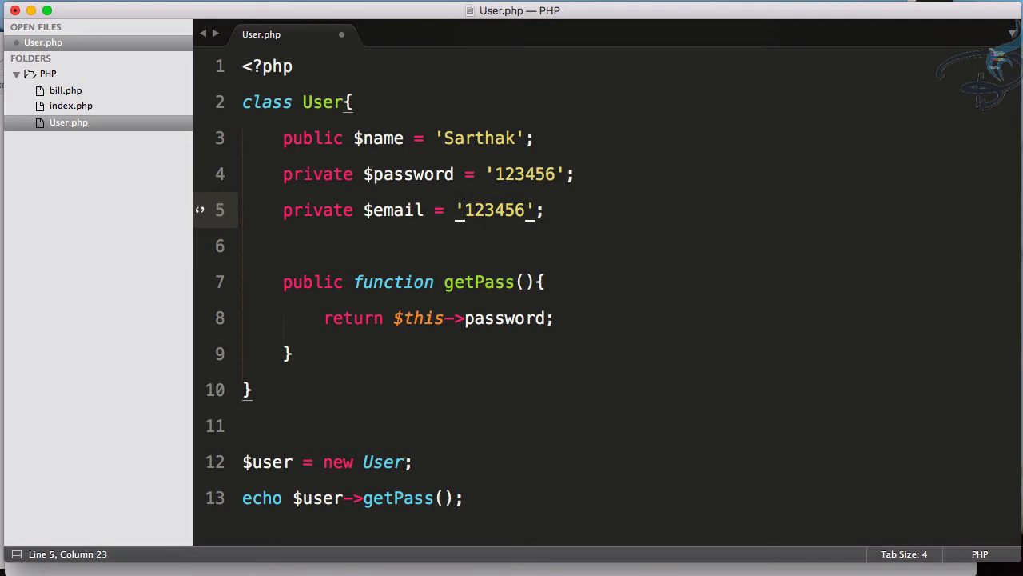
pyautogui.write('abc')
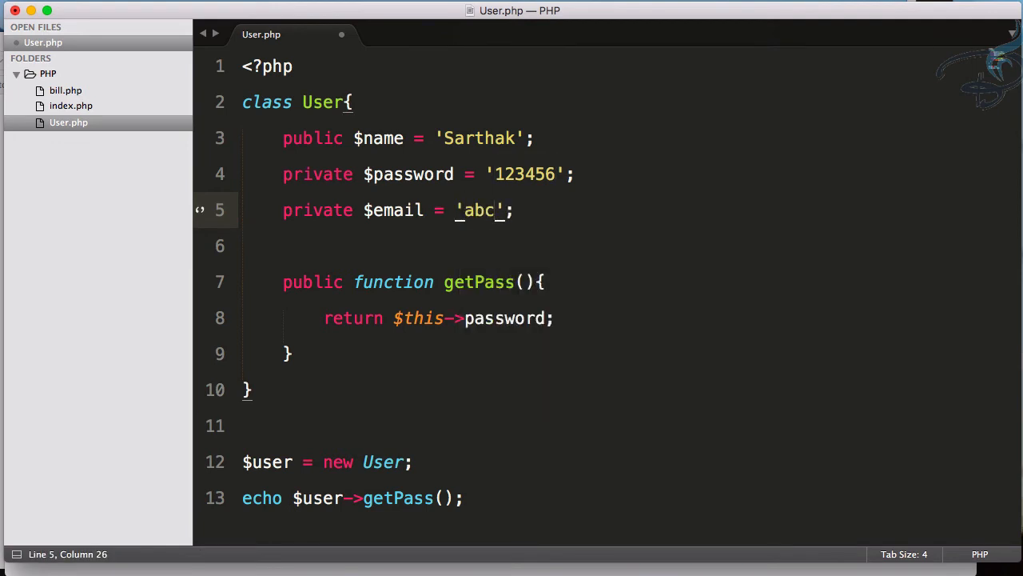
pyautogui.write('@gmail.com')
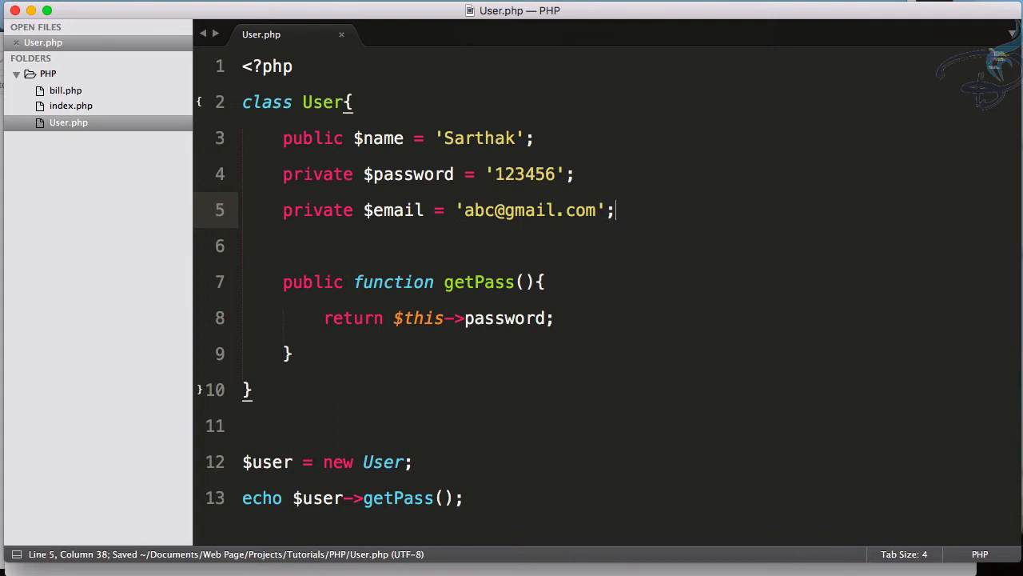
pyautogui.moveTo(333, 194)
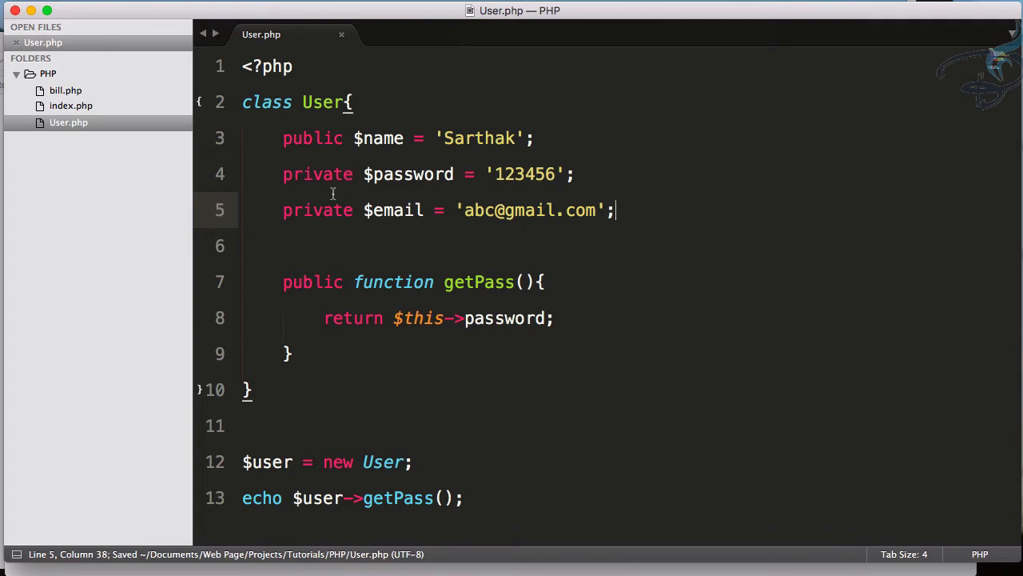
pyautogui.write('p')
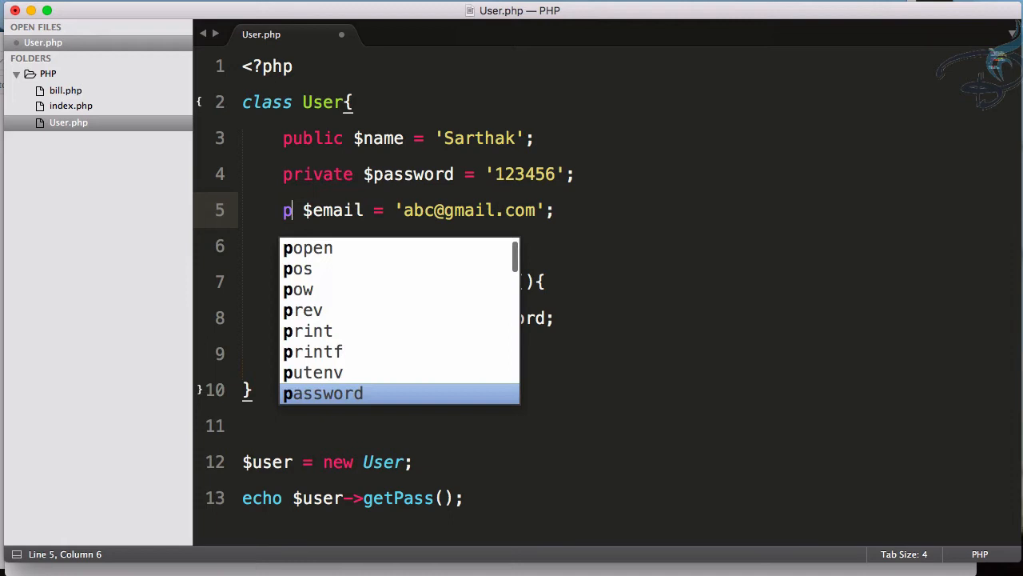
pyautogui.write('rotected')
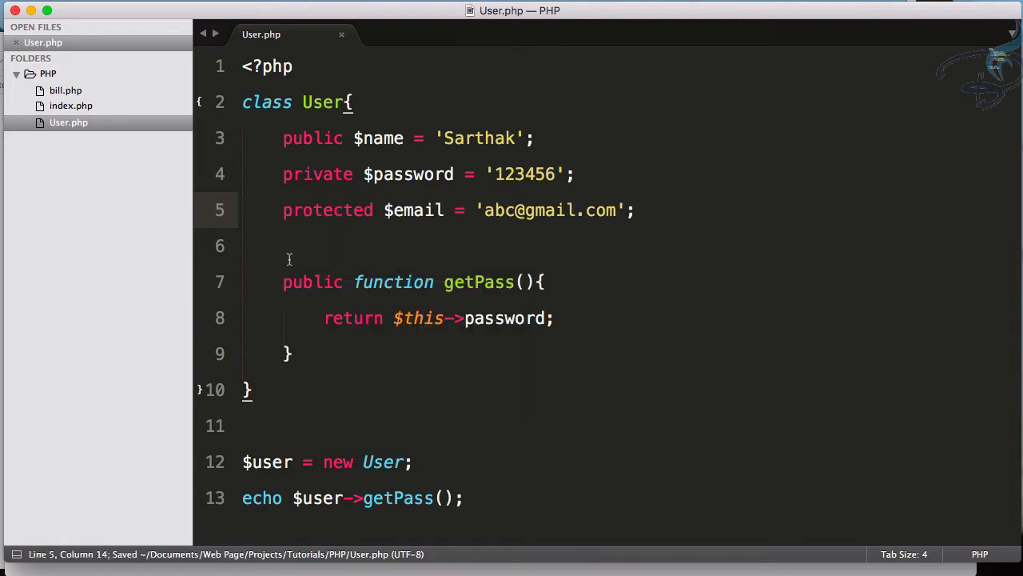
pyautogui.doubleClick(328, 210)
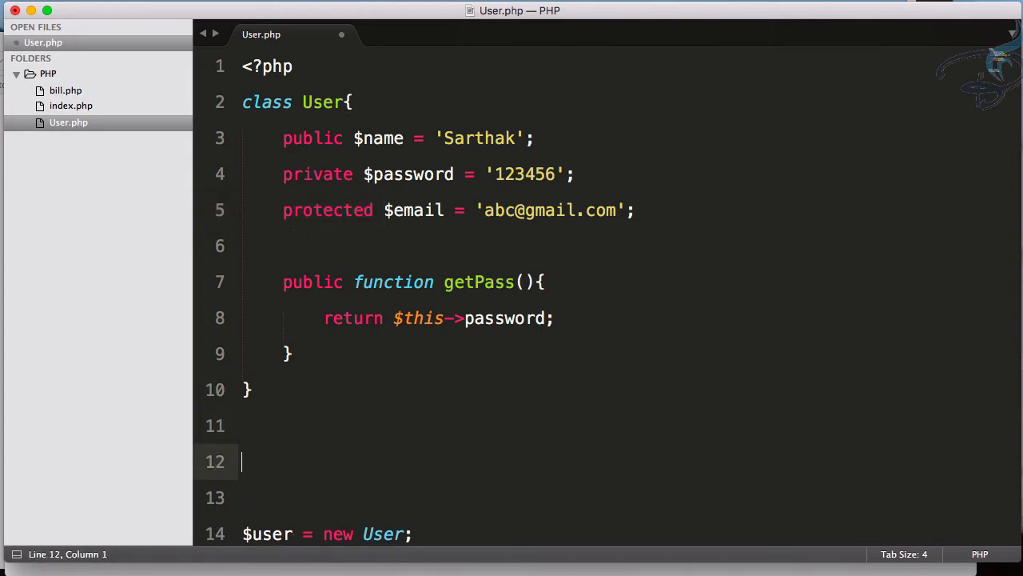
# Write class Admin with a __construct() that echoes $this->email below User
pyautogui.write('class')
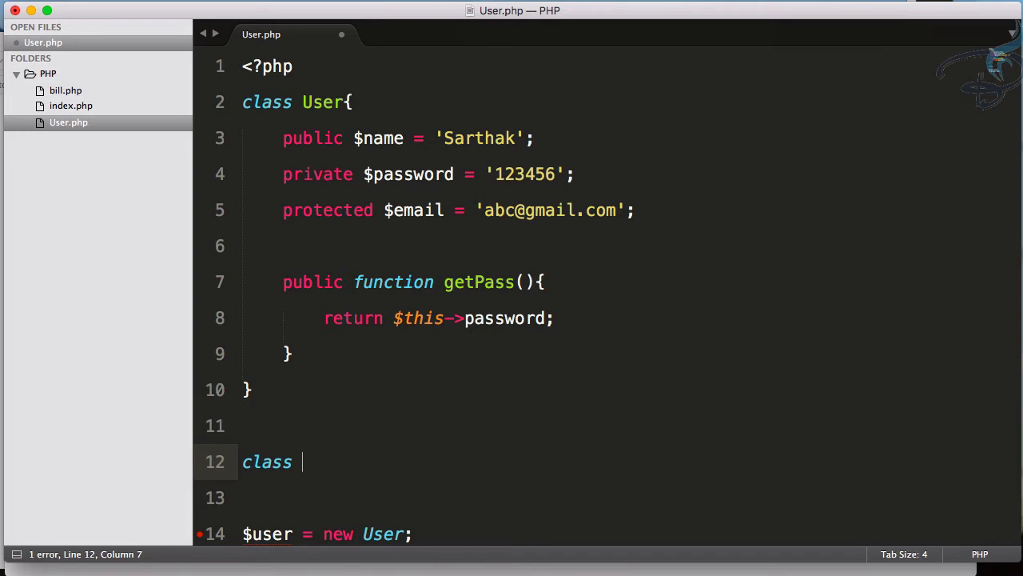
pyautogui.write('Admin')
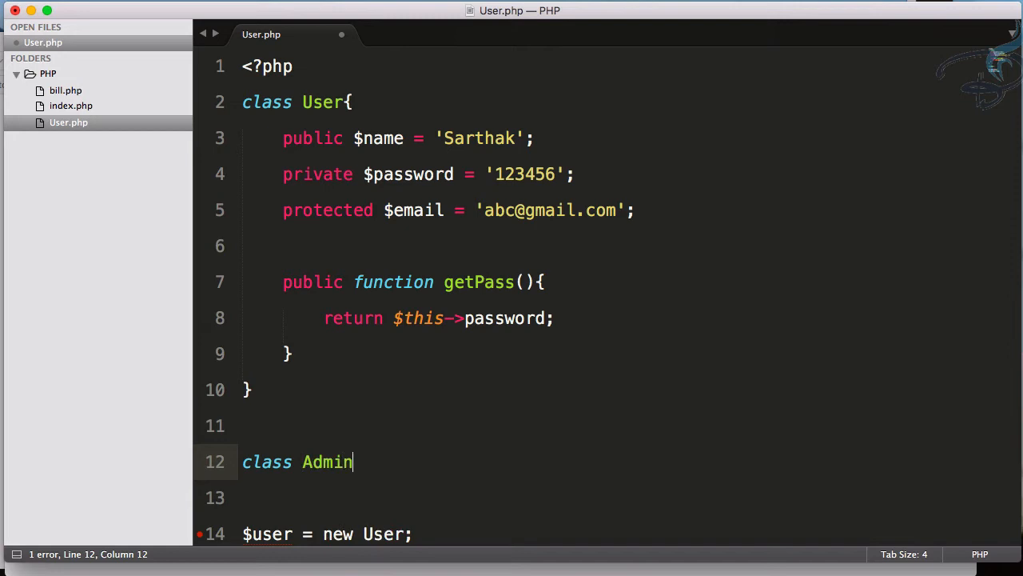
pyautogui.write('{')
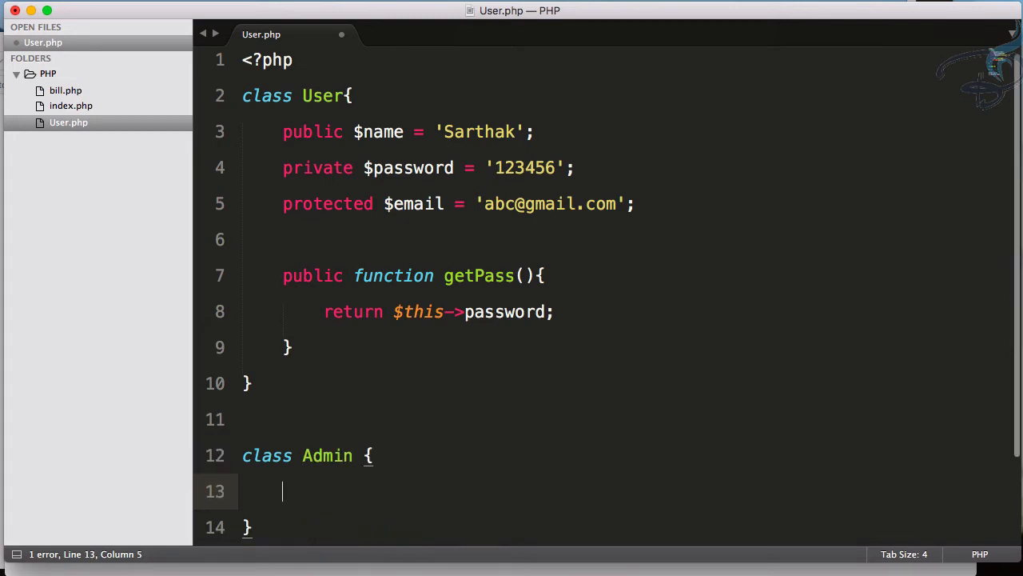
pyautogui.write('function __co')
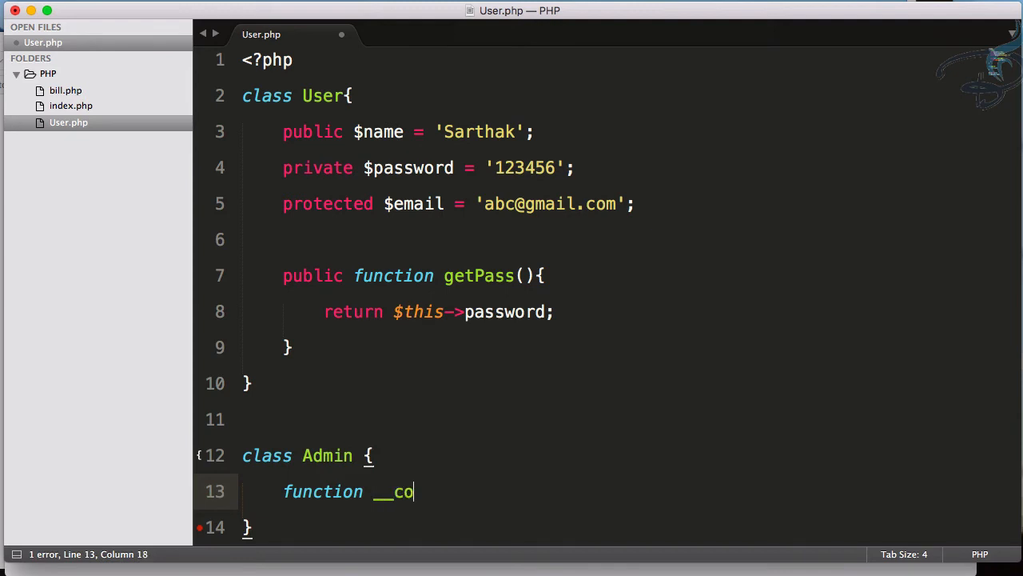
pyautogui.write('nstruct(){')
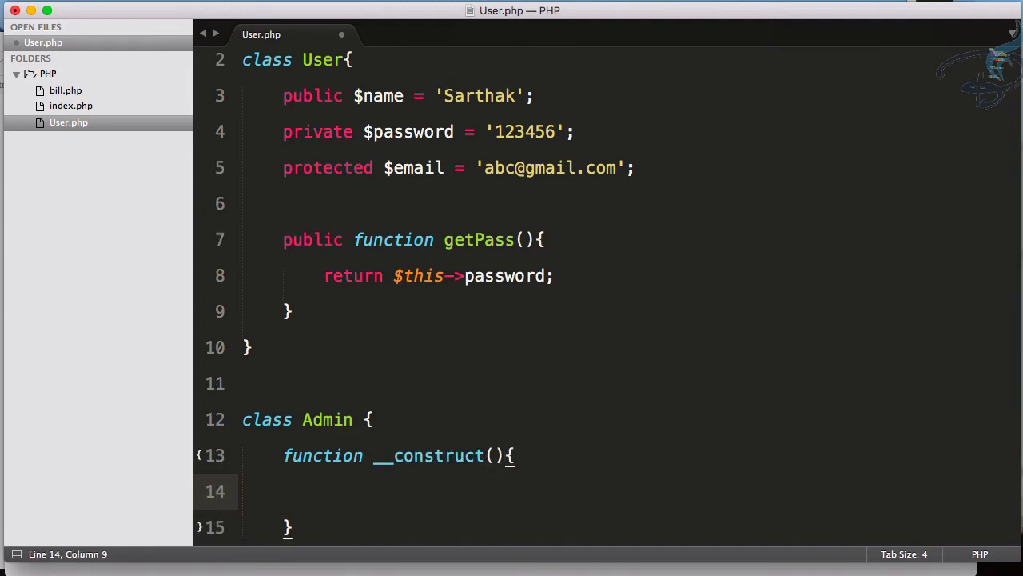
pyautogui.write('echo $this->')
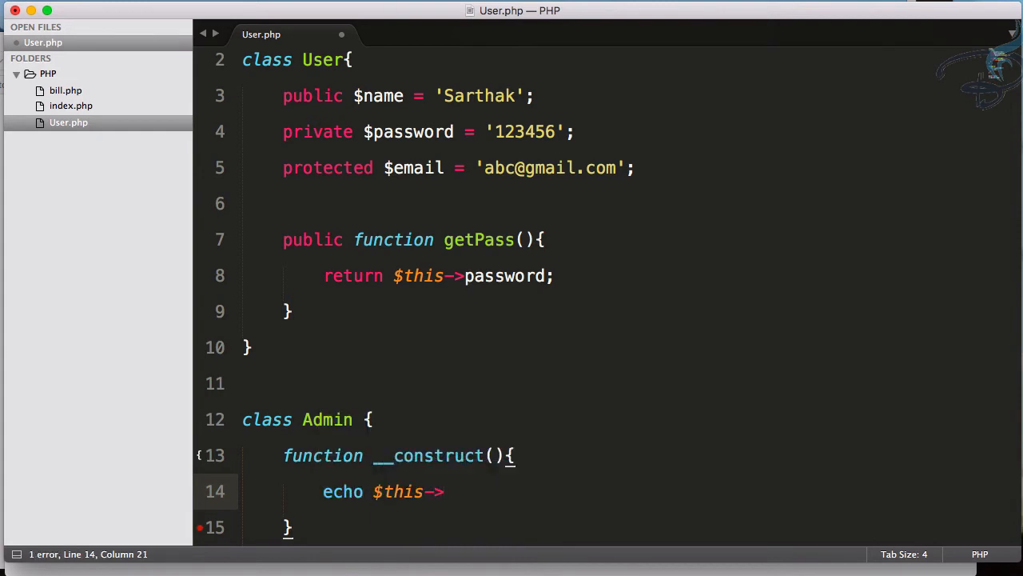
pyautogui.write('email;')
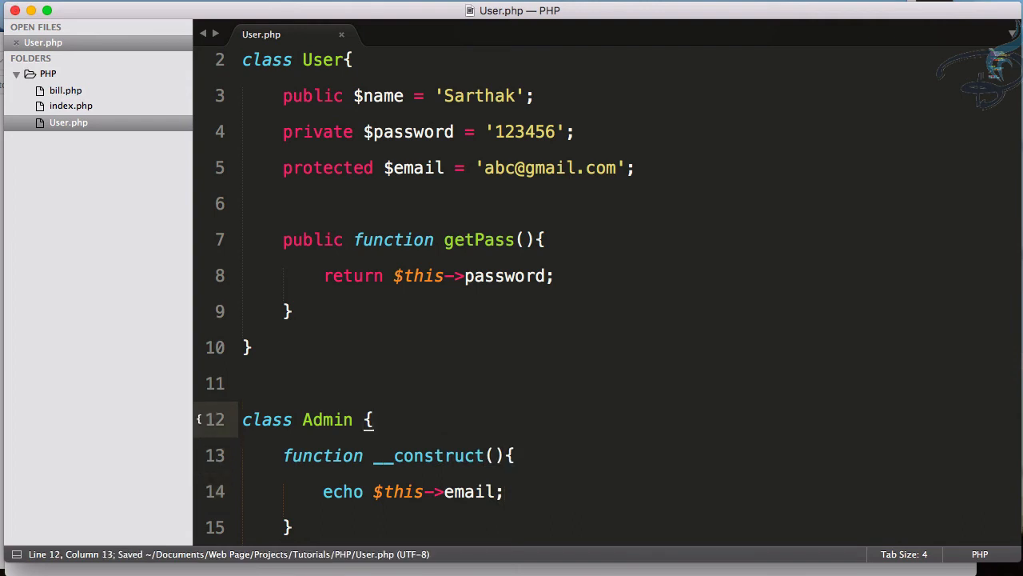
pyautogui.scroll(3)
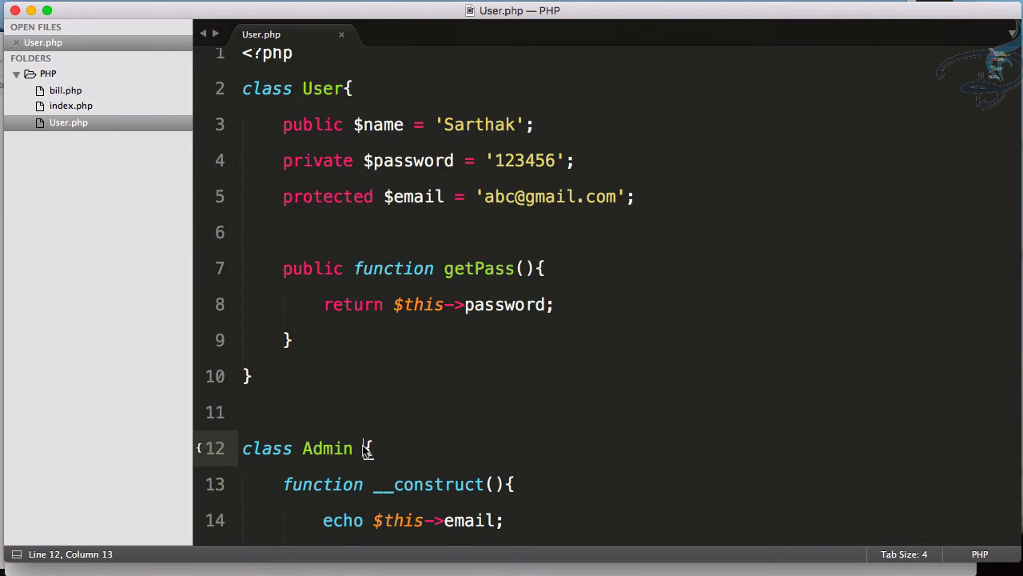
pyautogui.write('exten')
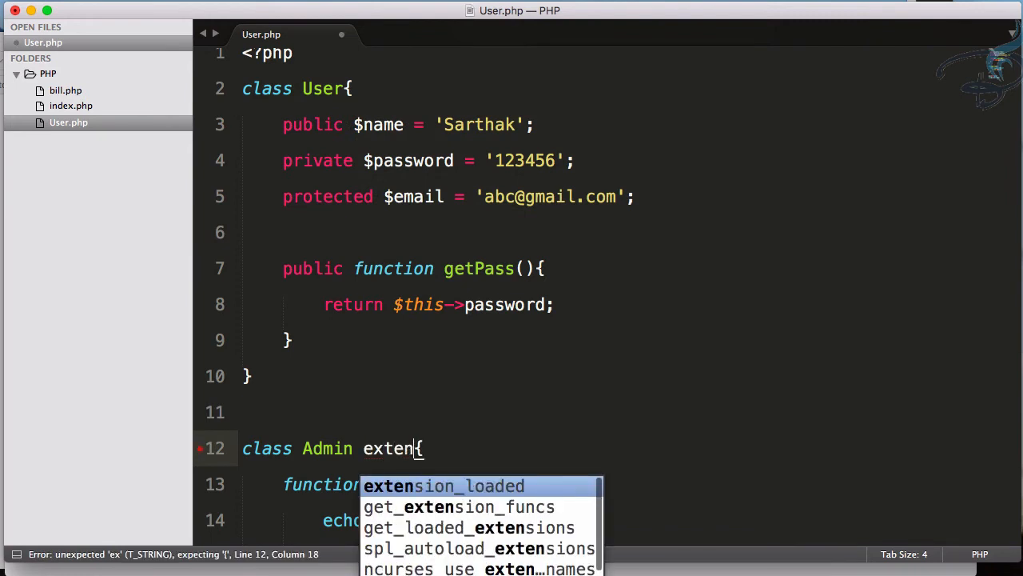
pyautogui.write('ds')
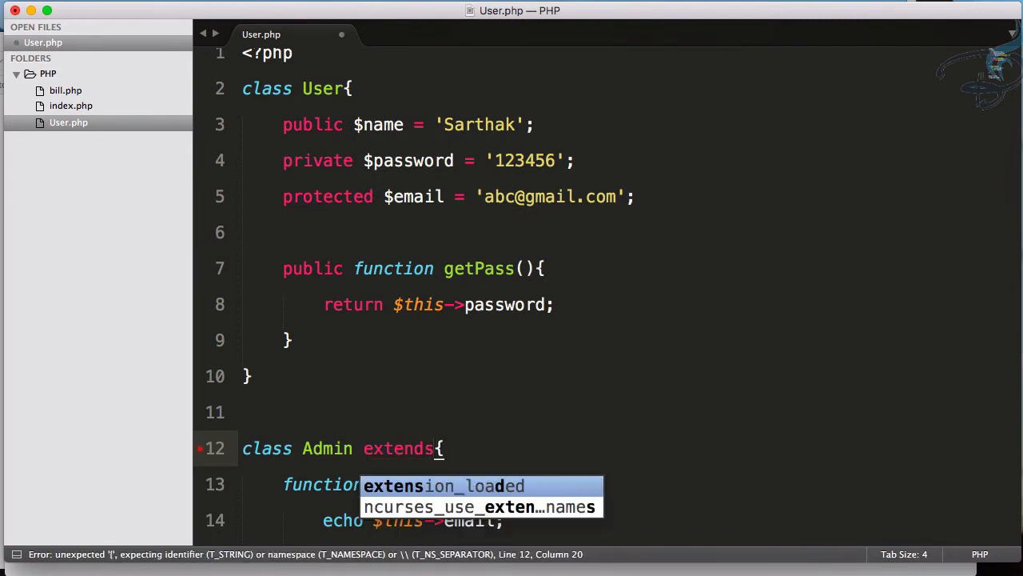
pyautogui.write('User')
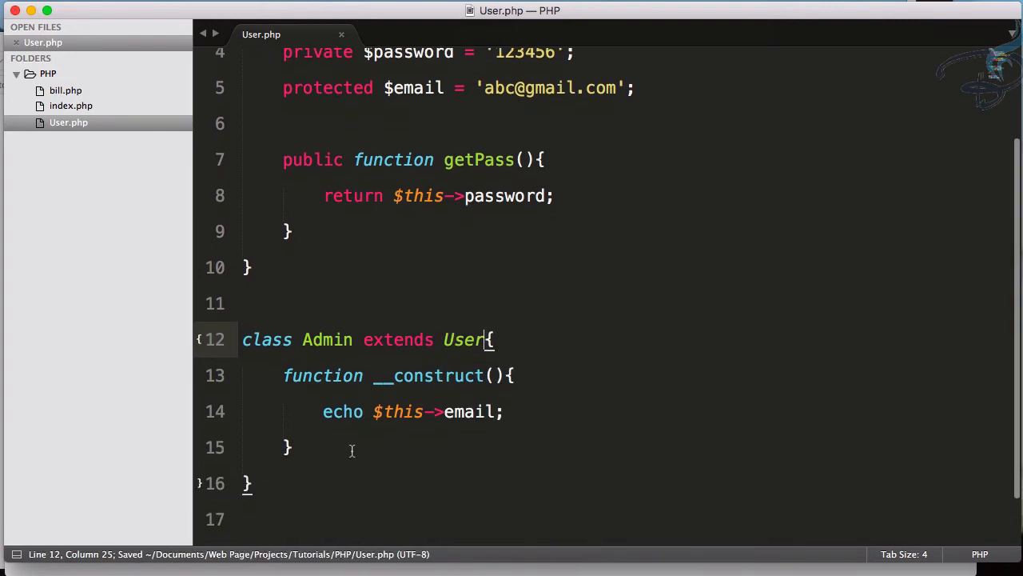
pyautogui.moveTo(303, 339); pyautogui.dragTo(435, 339)
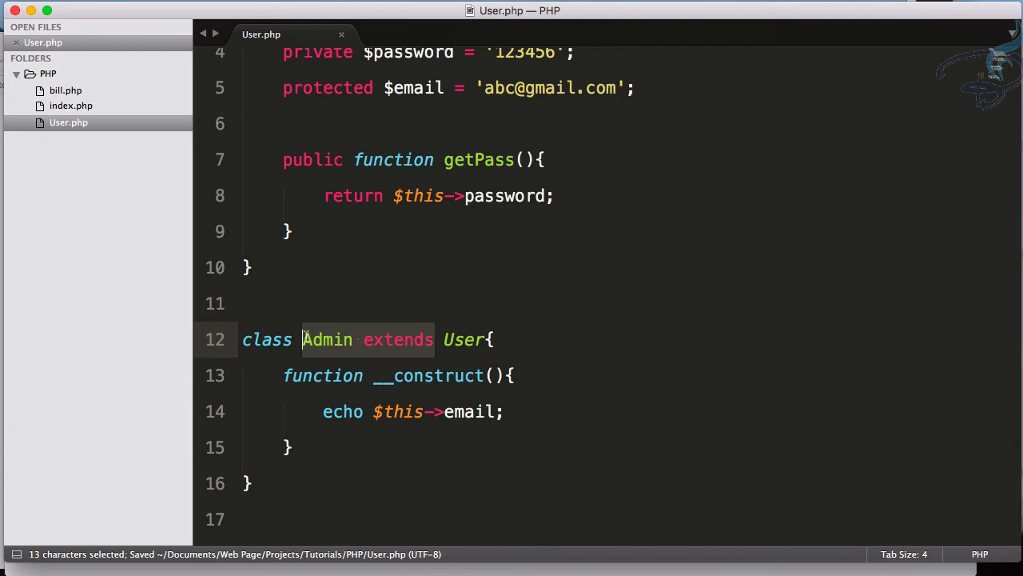
pyautogui.click(304, 339)
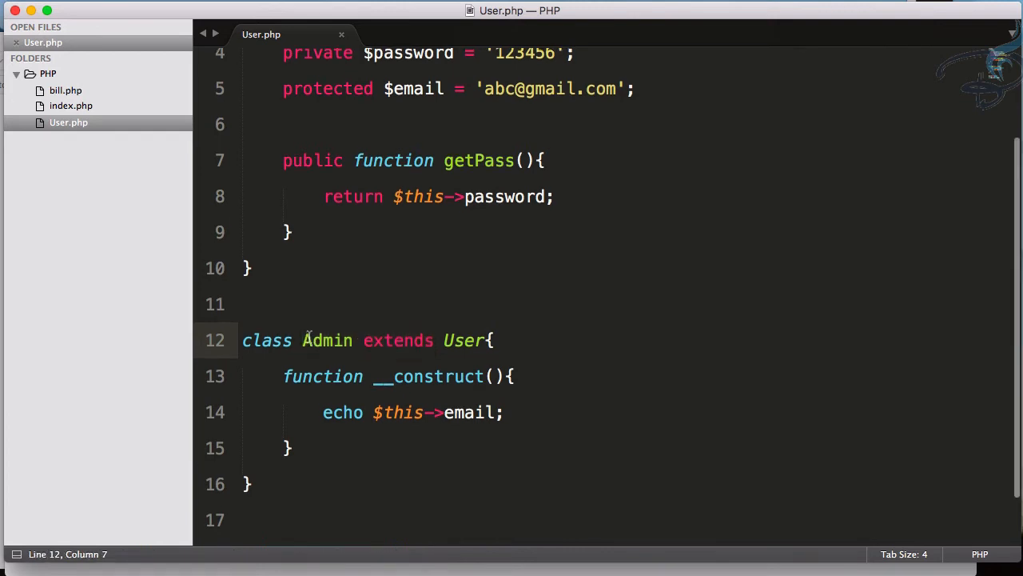
pyautogui.scroll(3)
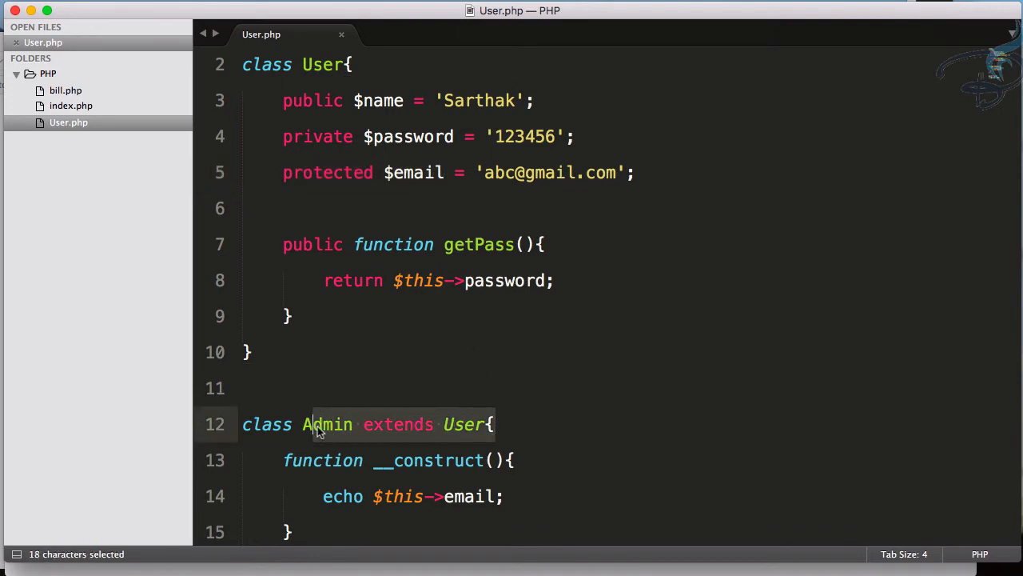
pyautogui.click(336, 208)
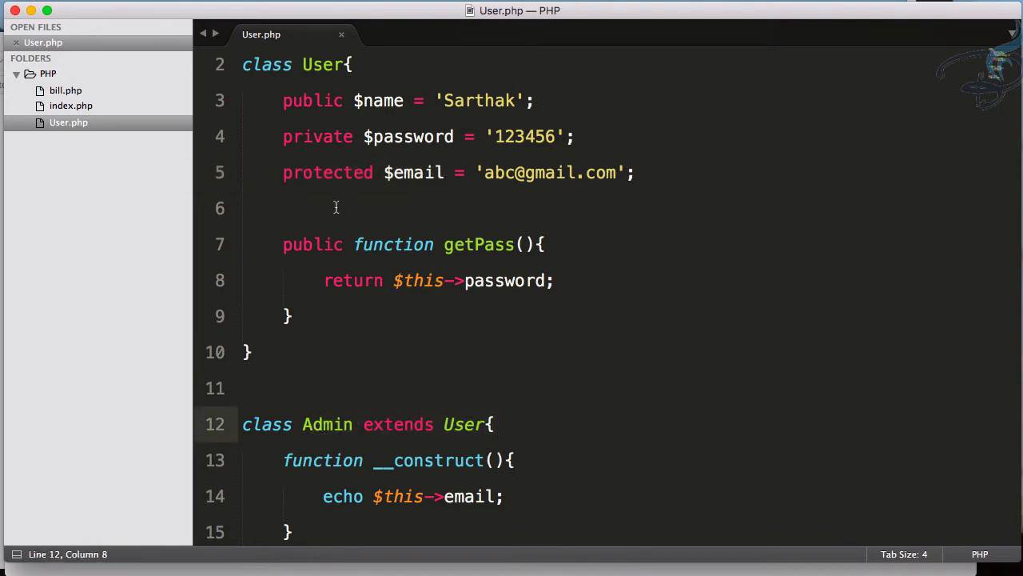
pyautogui.moveTo(283, 100); pyautogui.dragTo(291, 315)
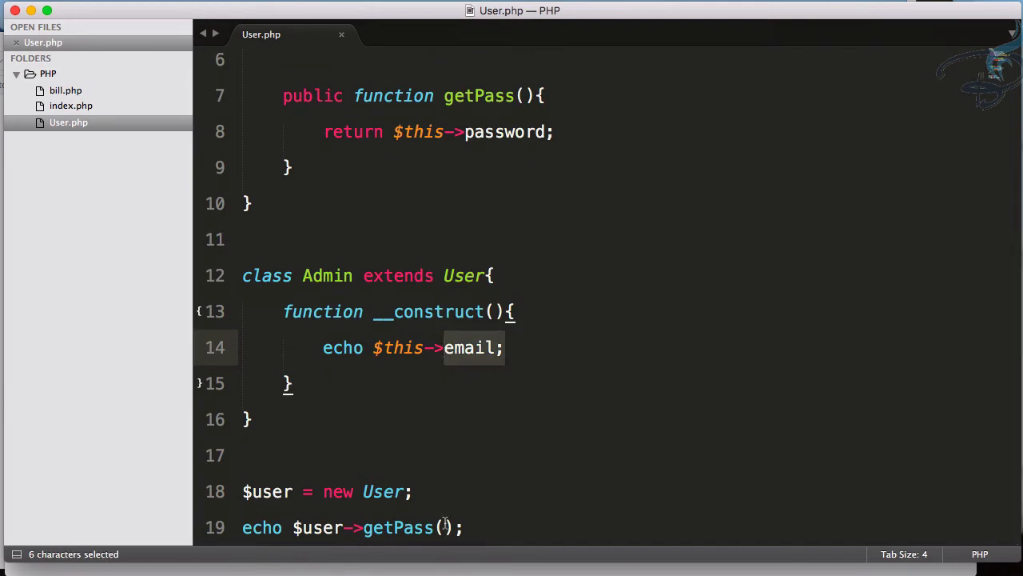
# Comment out the getPass echo and instantiate new Admin into an $admin variable
pyautogui.click(446, 528)
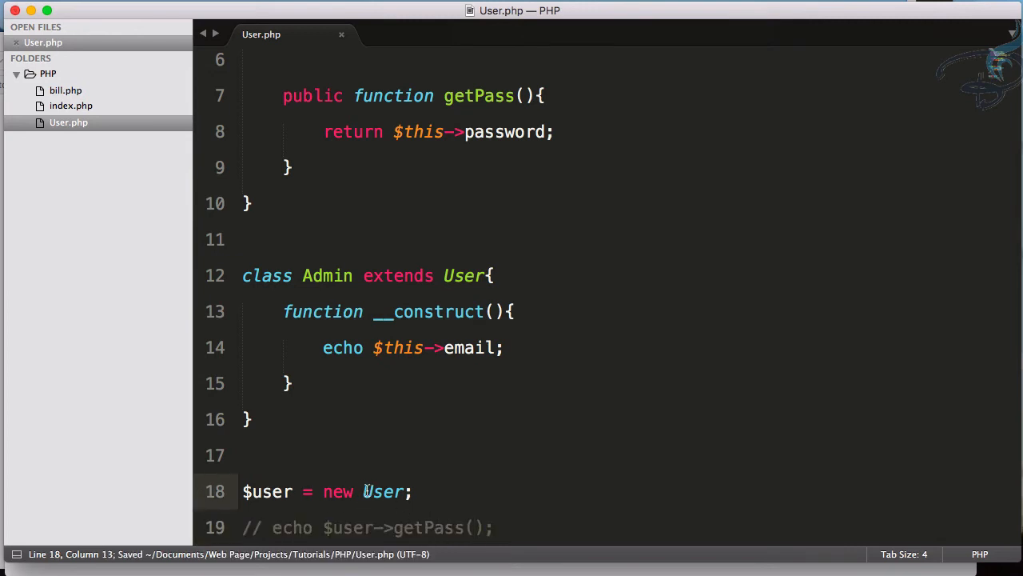
pyautogui.write('Admin')
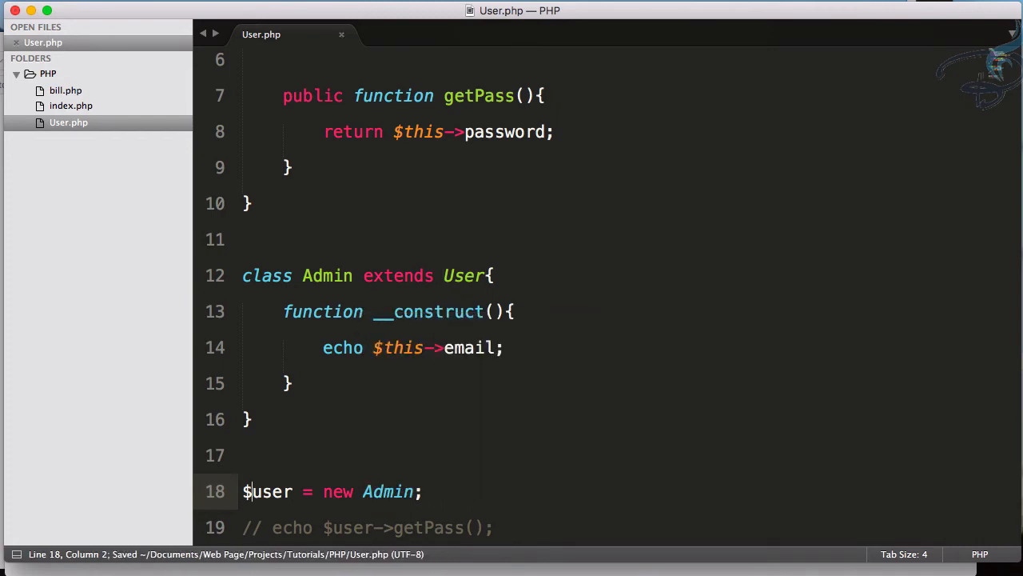
pyautogui.write('admin')
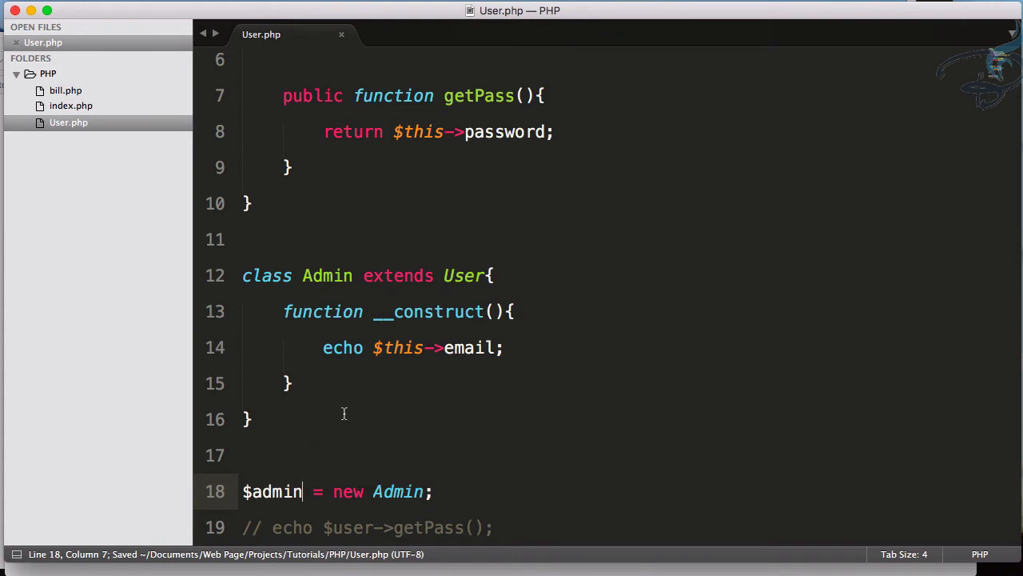
pyautogui.moveTo(390, 342)
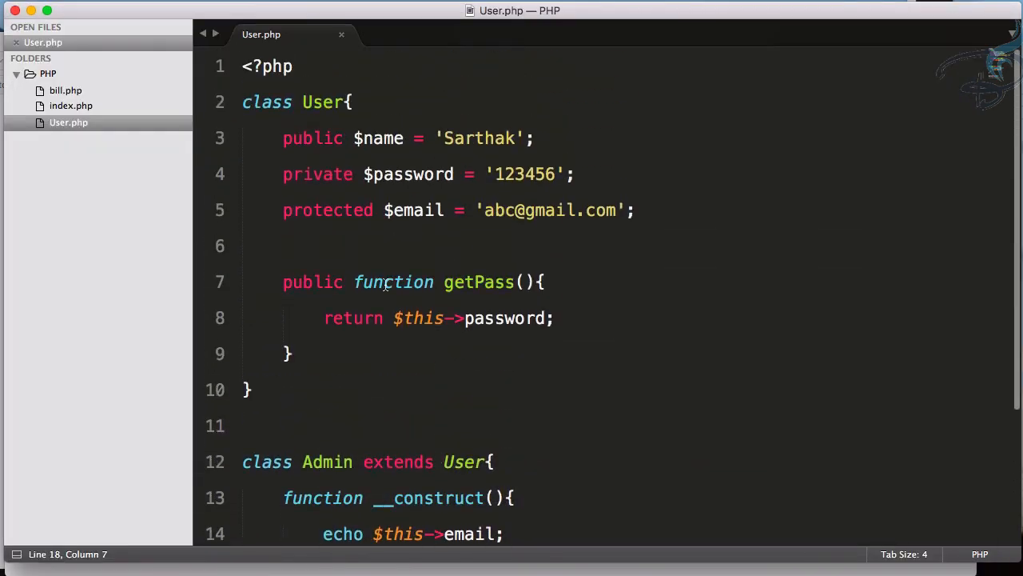
# Briefly retype the $email modifier as private, then restore it to protected
pyautogui.write('p')
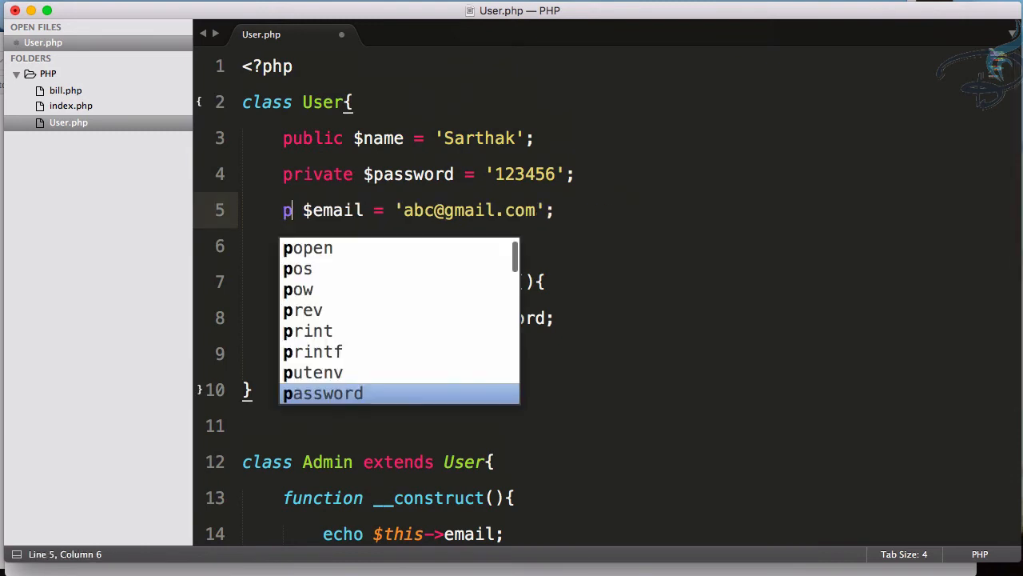
pyautogui.write('ritate')
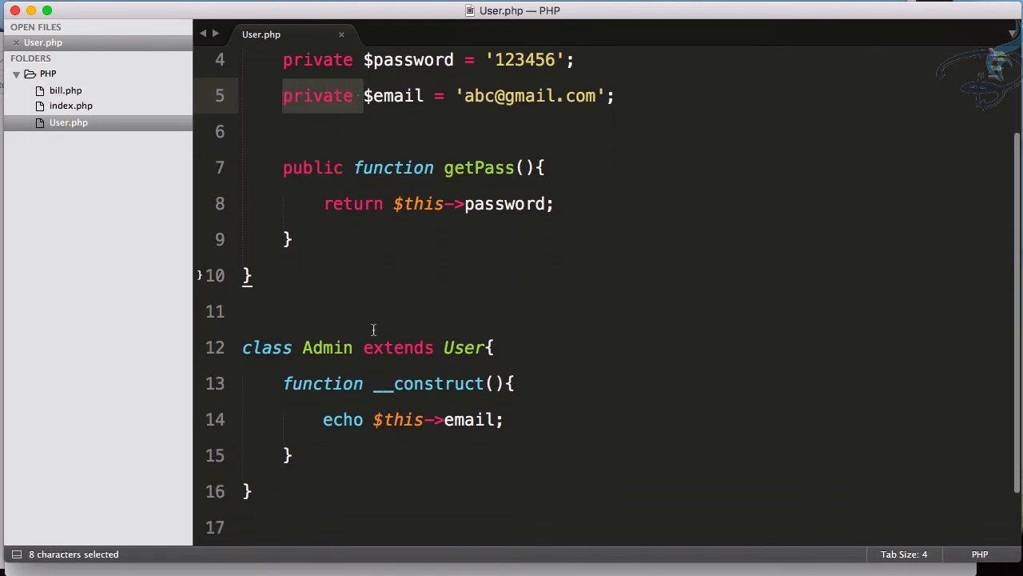
pyautogui.write('priate')
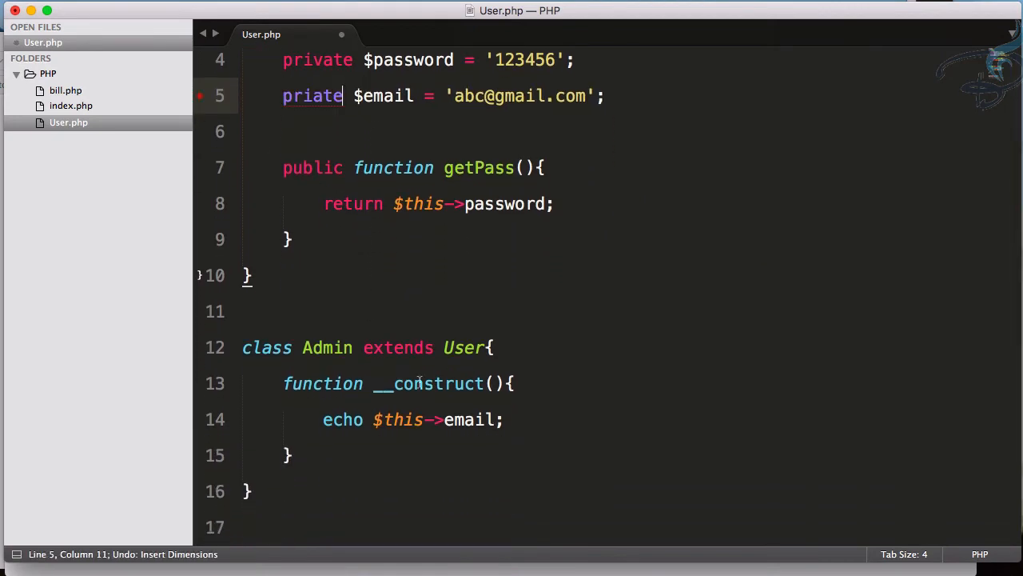
pyautogui.press('BackSpace')
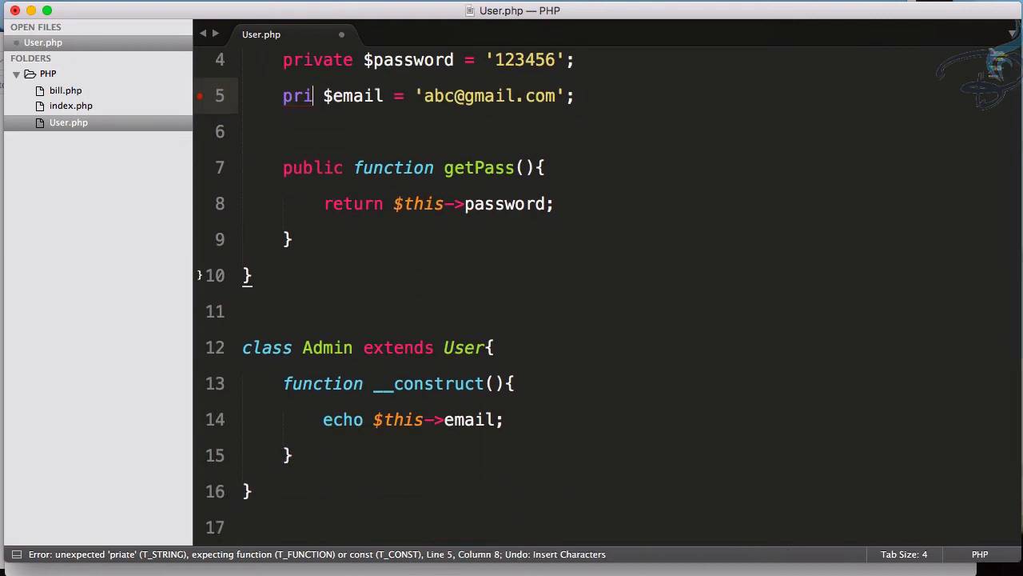
pyautogui.write('protected')
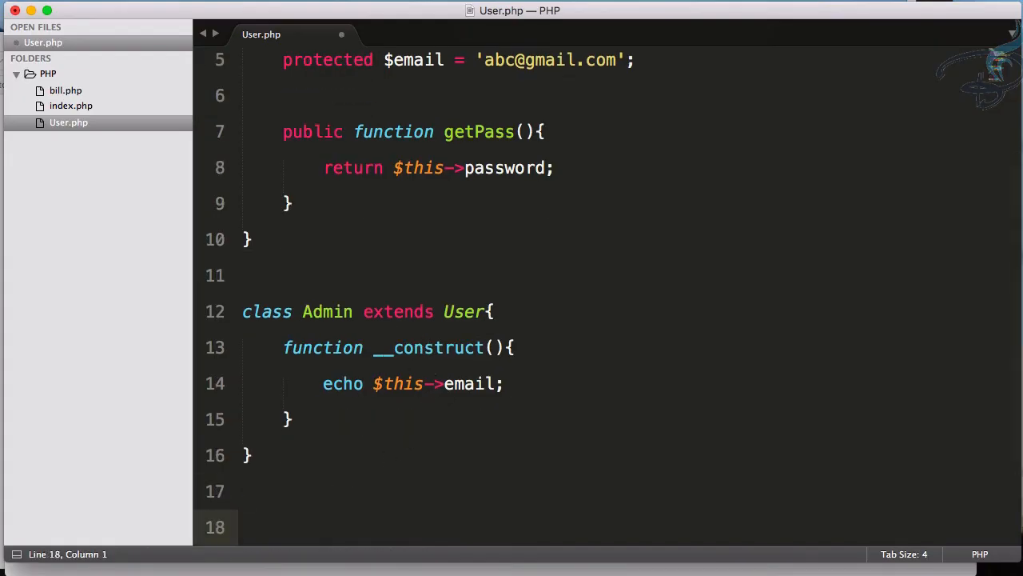
# Add test code $user = new User; and $user->email; below the classes
pyautogui.write('$use')
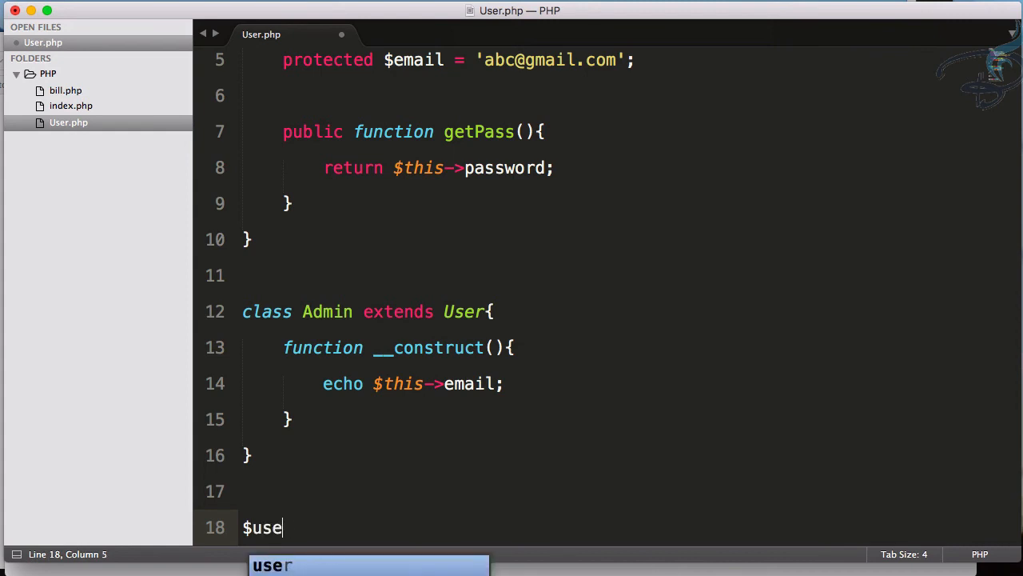
pyautogui.write('r = n')
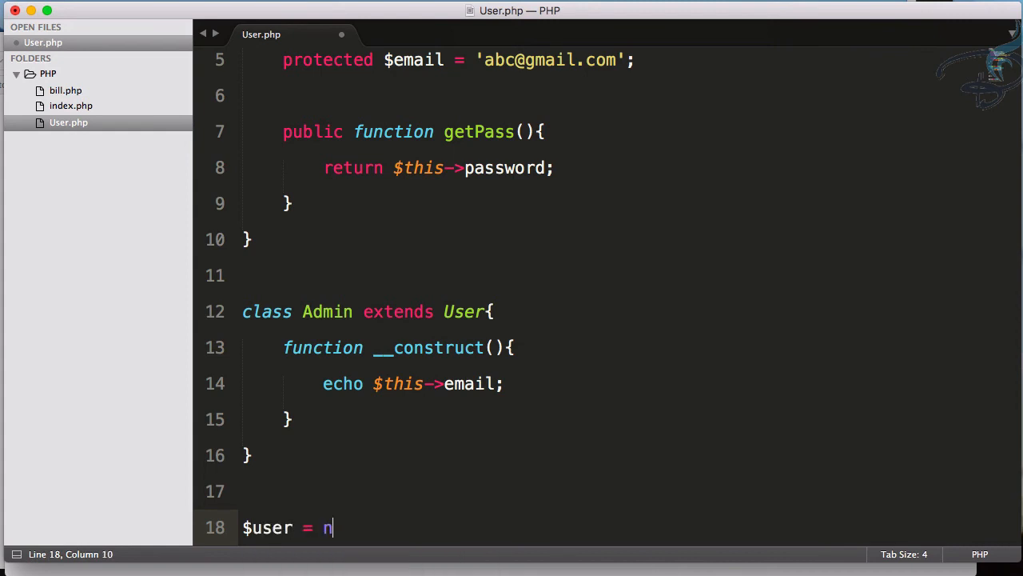
pyautogui.write('ew User;')
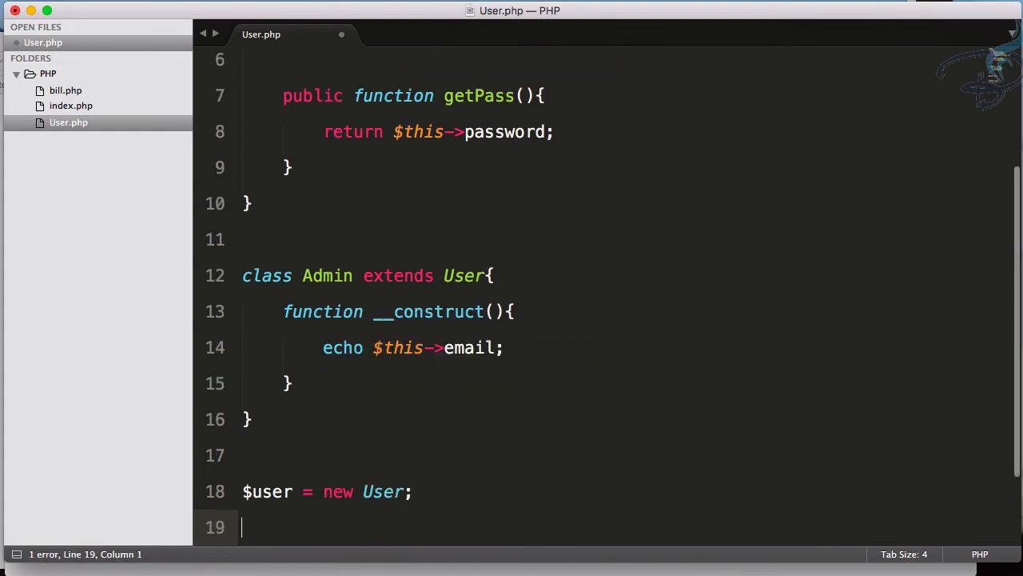
pyautogui.write('$user->e')
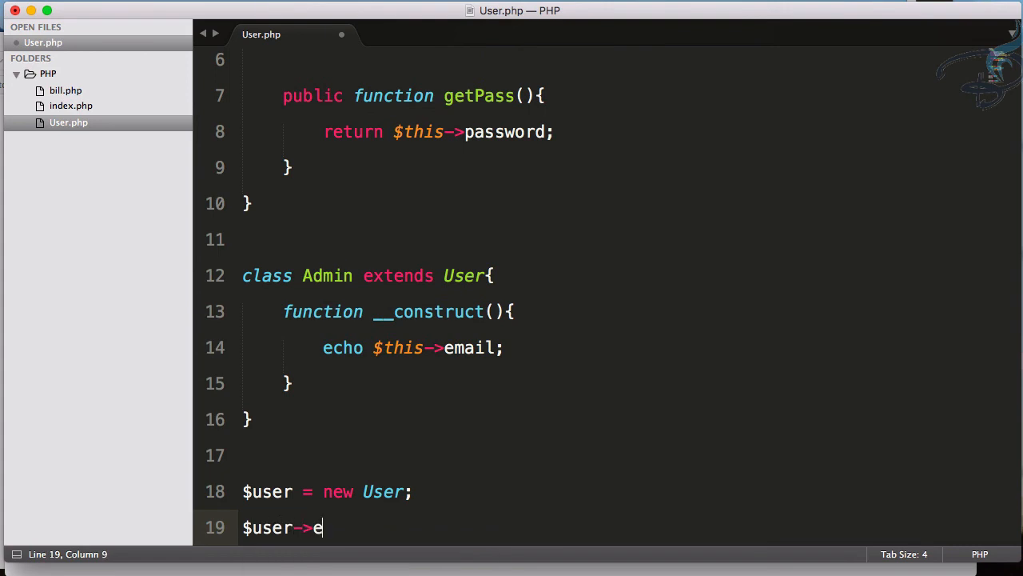
pyautogui.write('mail;')
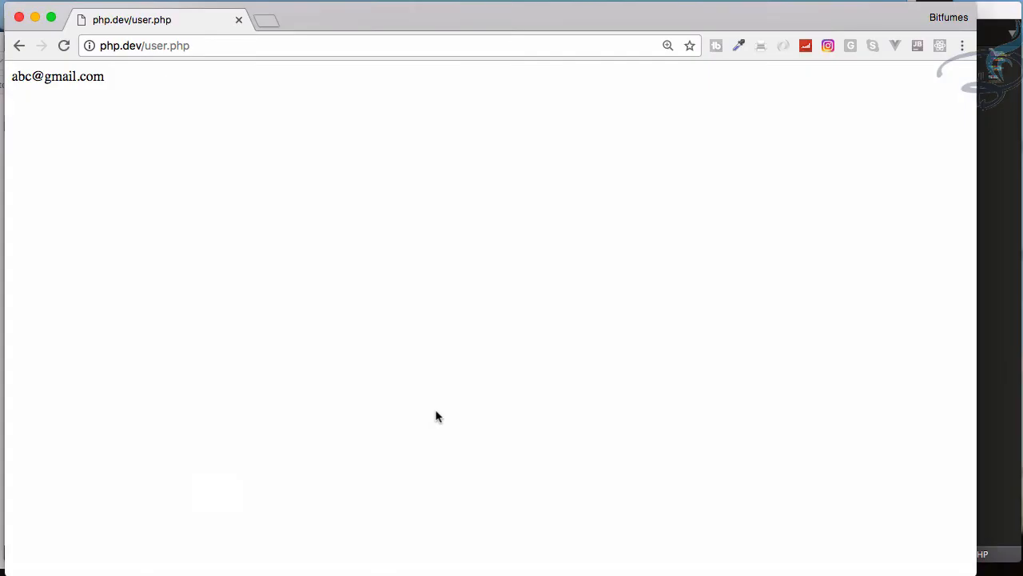
pyautogui.click(64, 45)
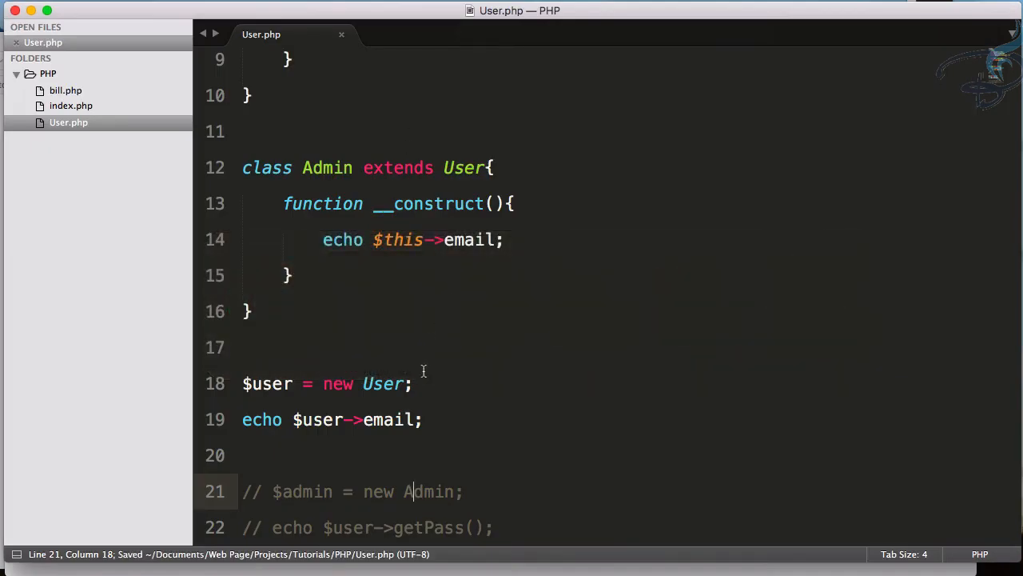
pyautogui.scroll(3)
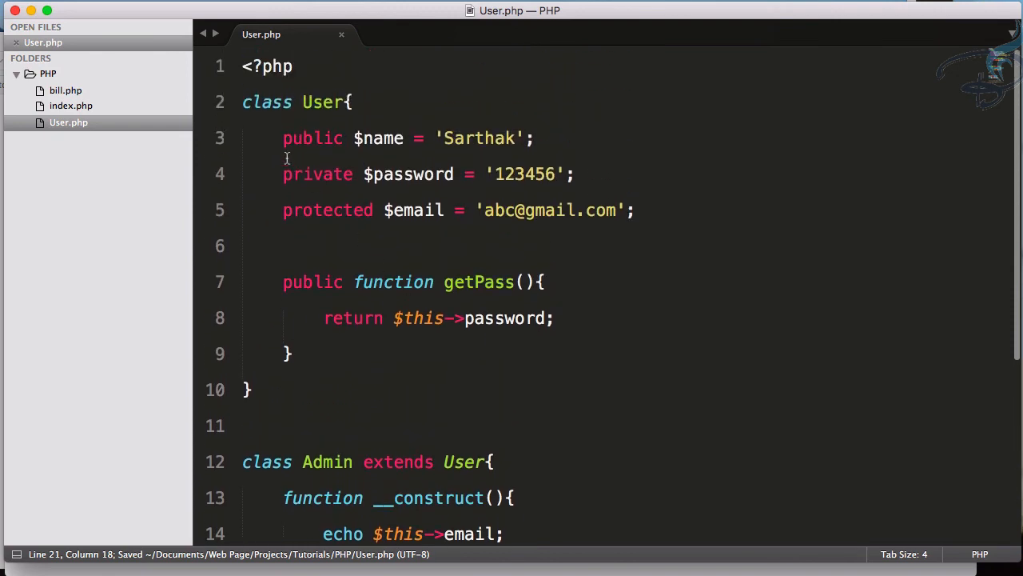
pyautogui.doubleClick(312, 138)
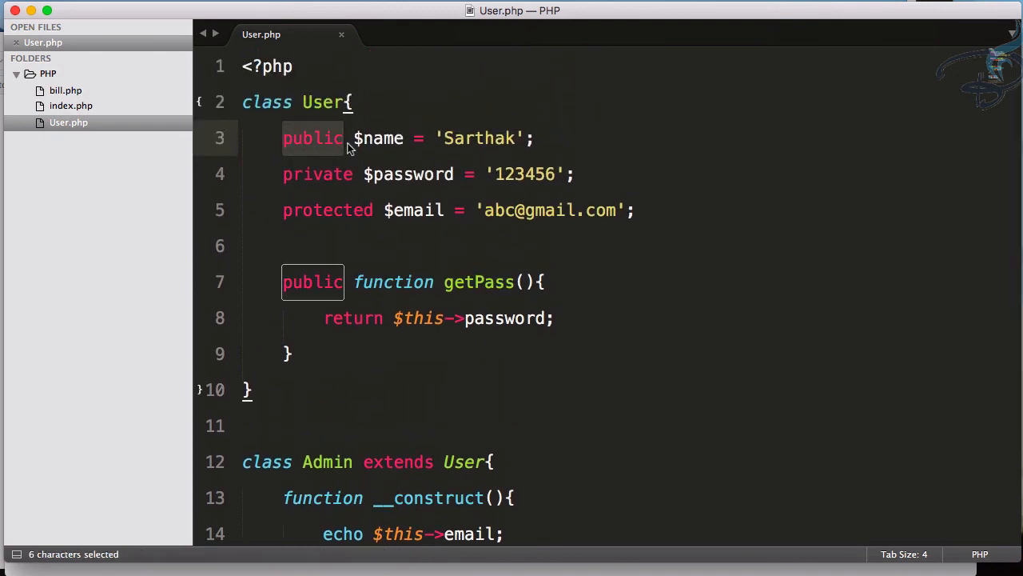
pyautogui.doubleClick(327, 211)
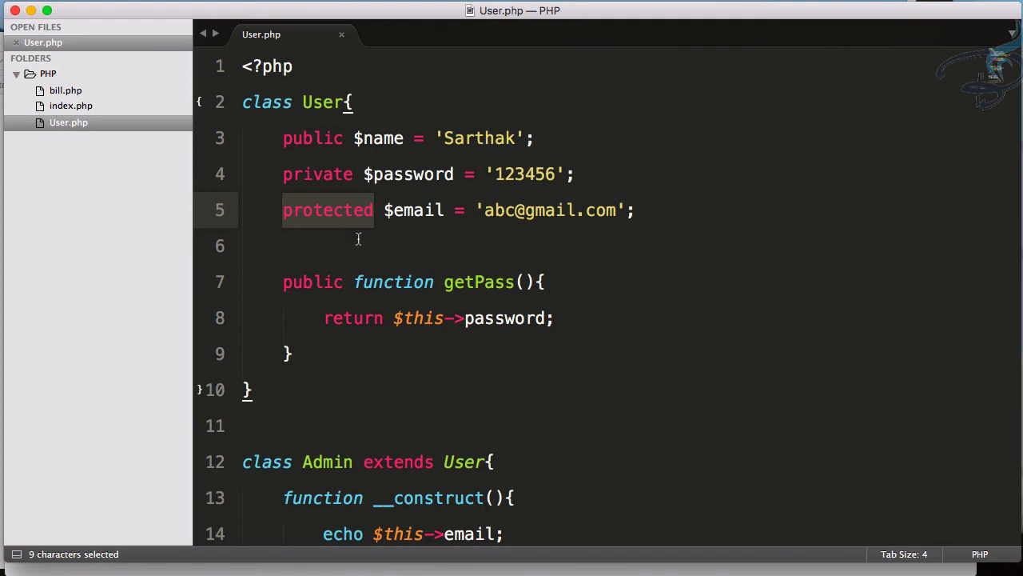
pyautogui.scroll(-3)
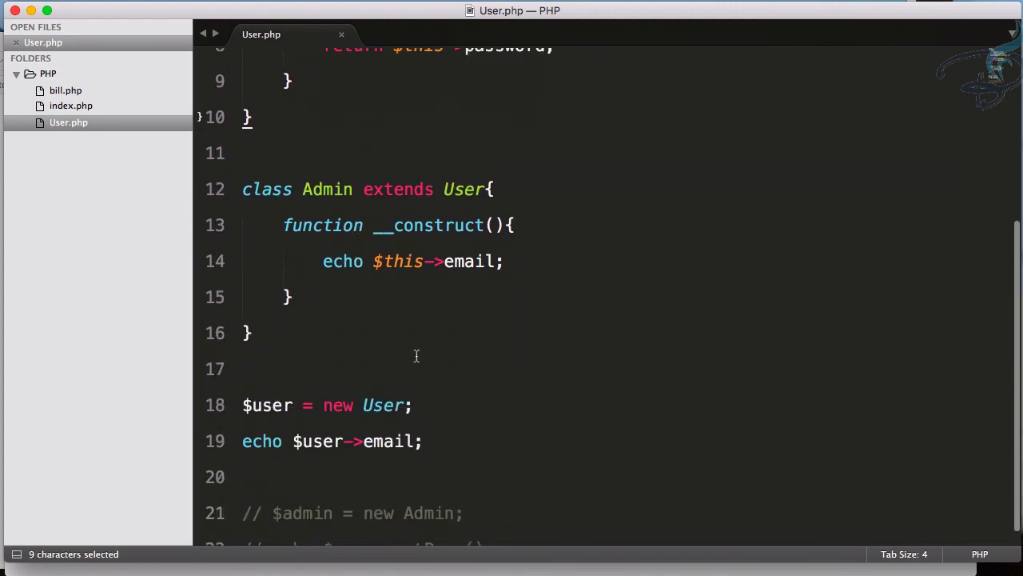
pyautogui.scroll(3)
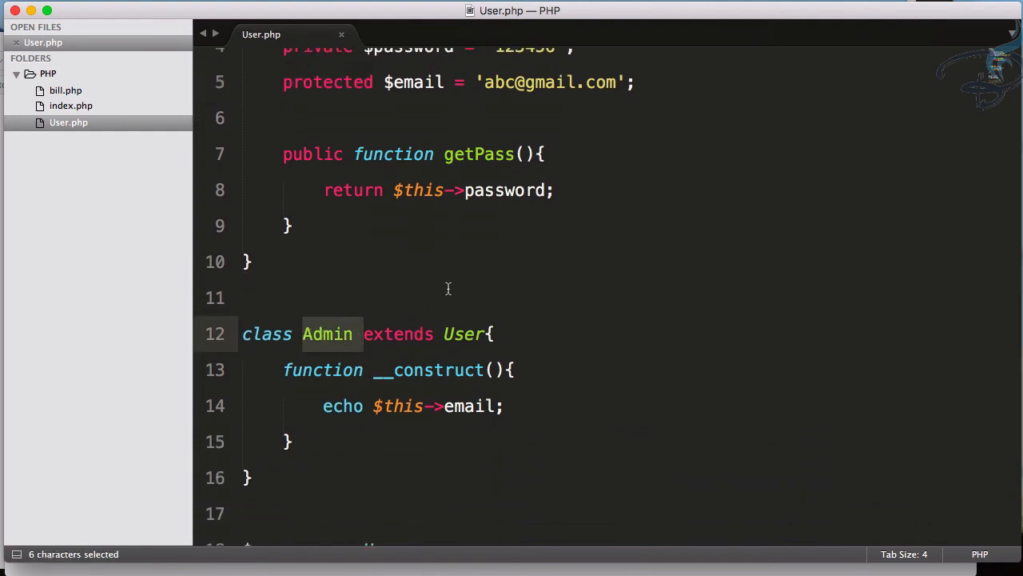
pyautogui.scroll(3)
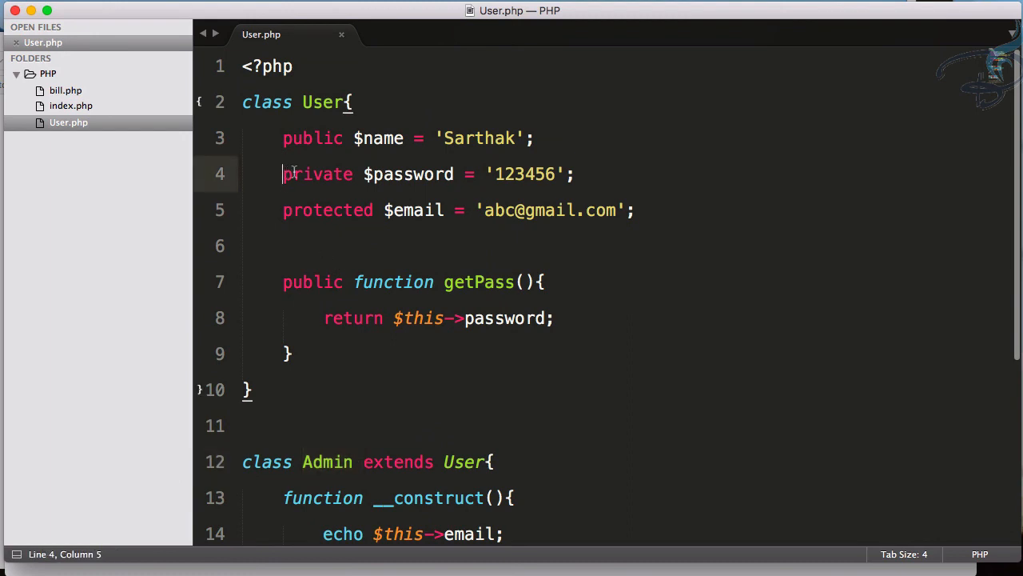
pyautogui.doubleClick(317, 175)
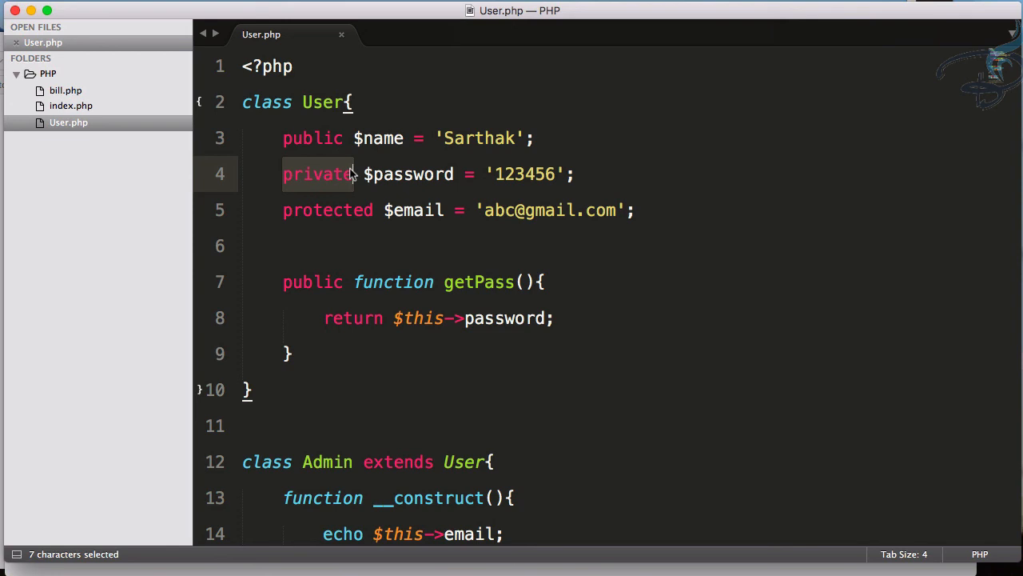
pyautogui.moveTo(279, 412)
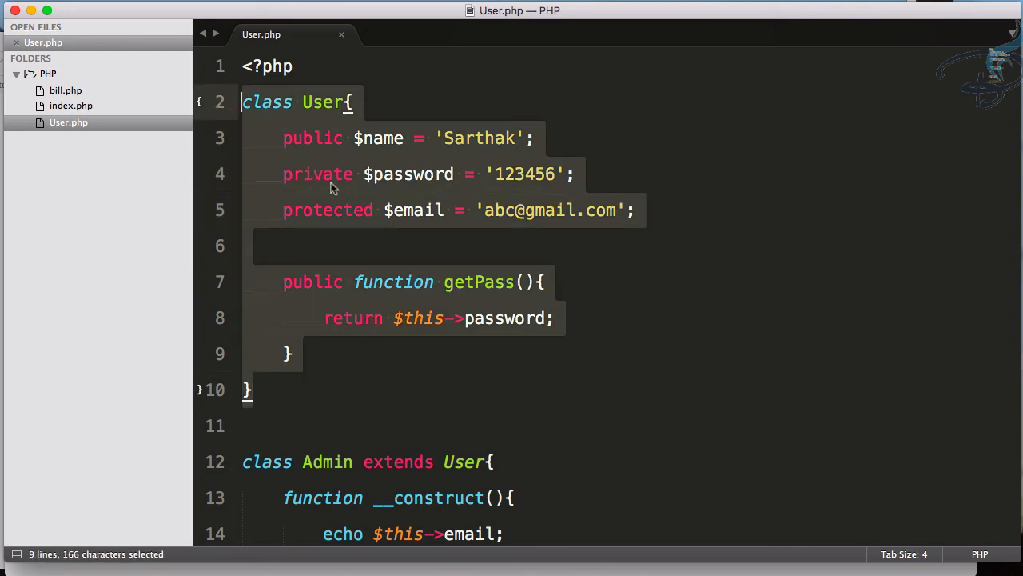
pyautogui.click(387, 246)
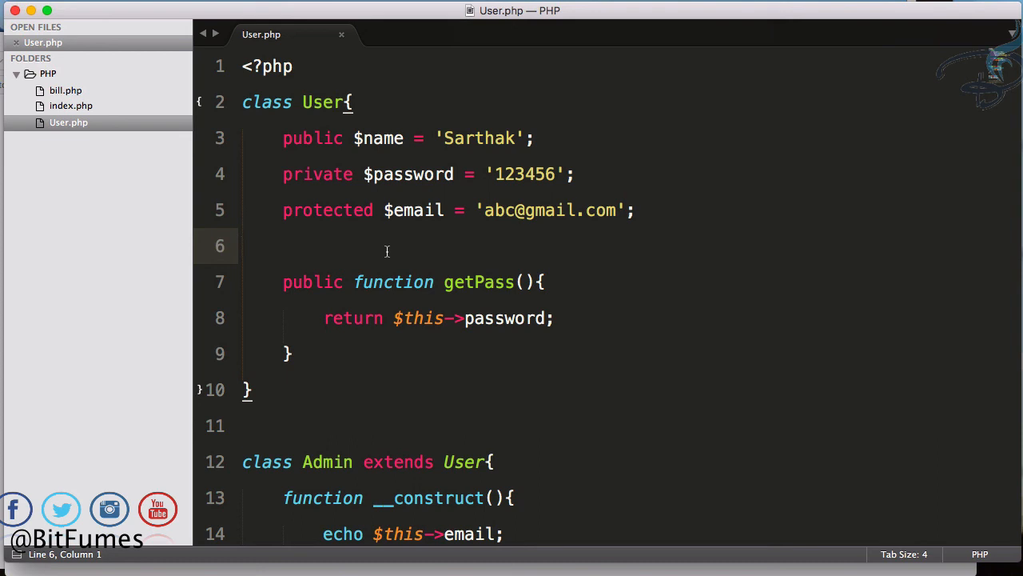
pyautogui.click(243, 246)
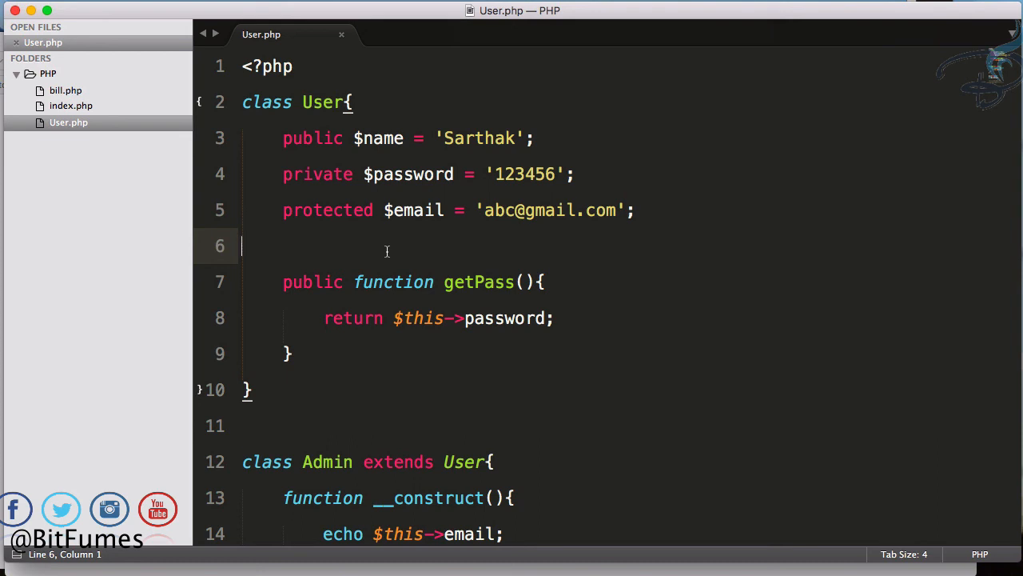